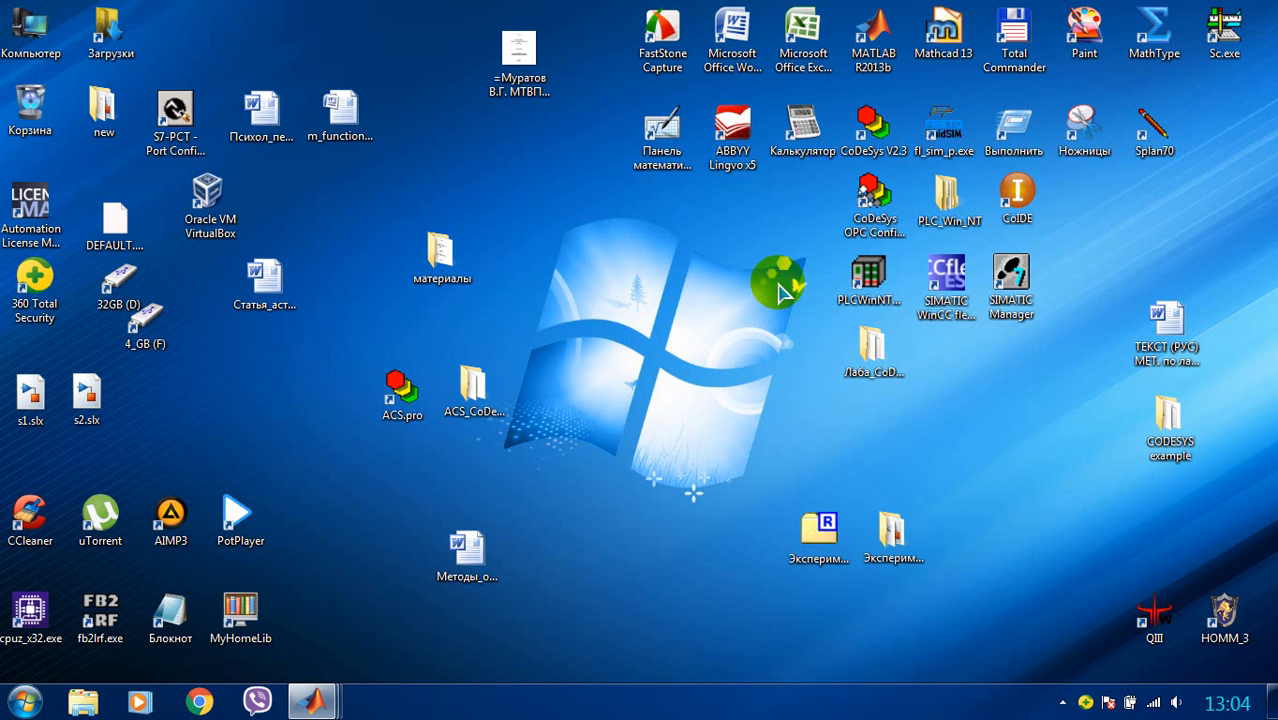
{"action": "mouse_move", "coordinate": [392, 544]}
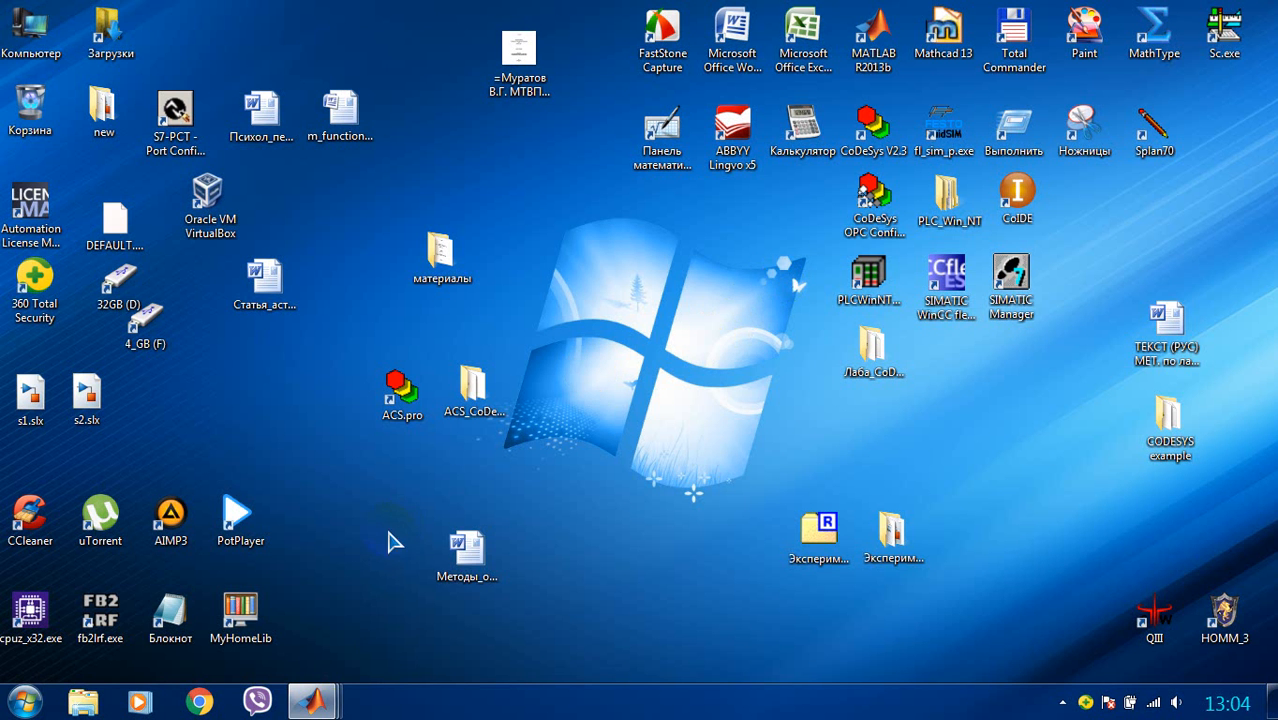
{"action": "mouse_move", "coordinate": [314, 700]}
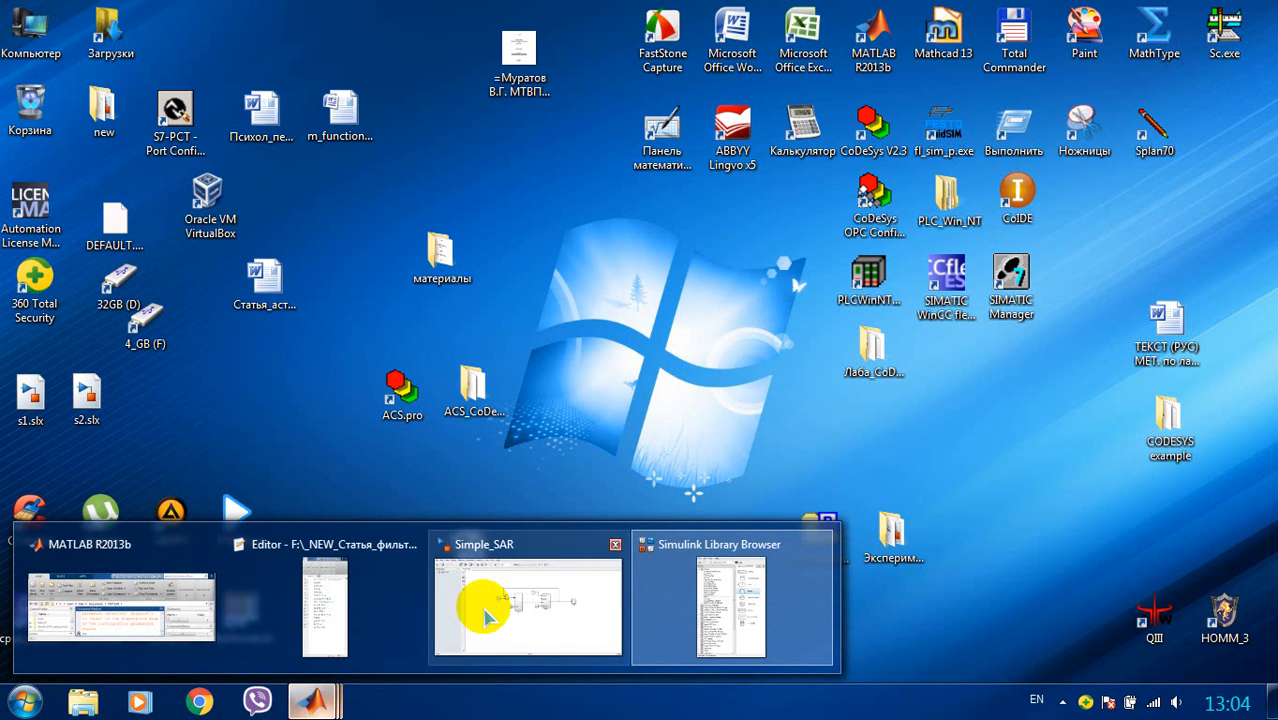
Bring the Simple_SAR model window to the foreground.
{"action": "left_click", "coordinate": [528, 604]}
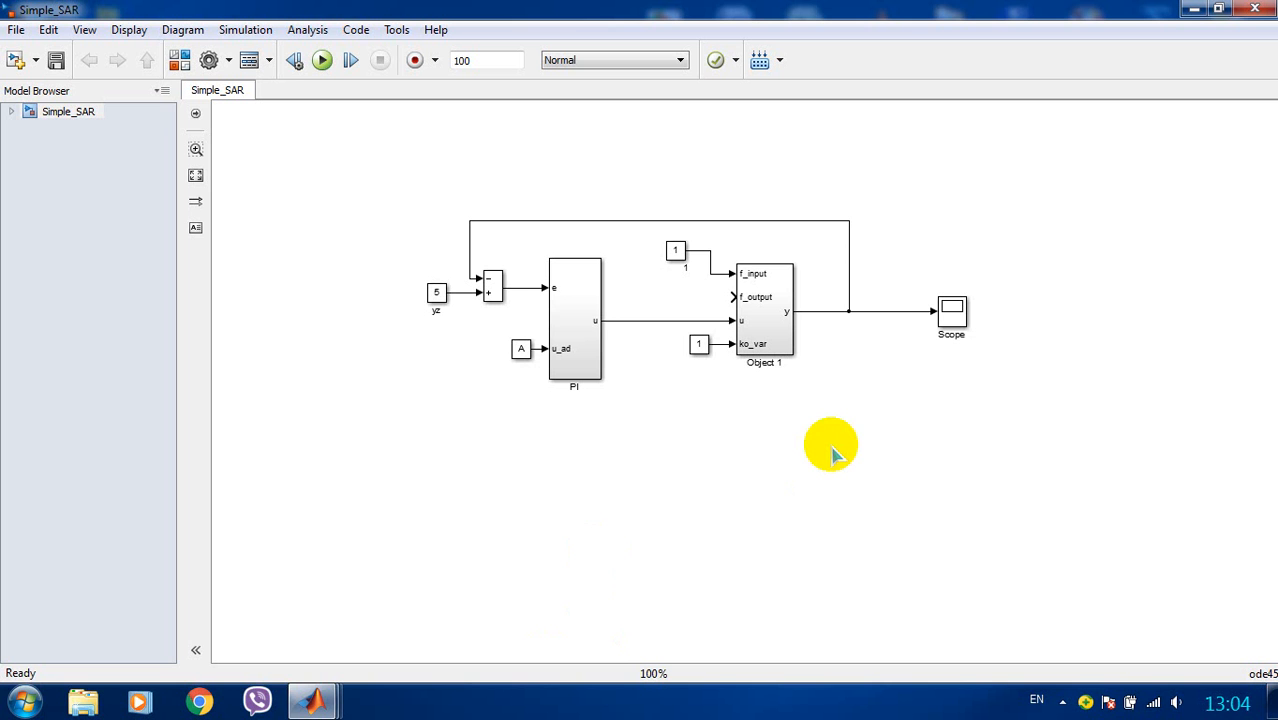
{"action": "mouse_move", "coordinate": [318, 384]}
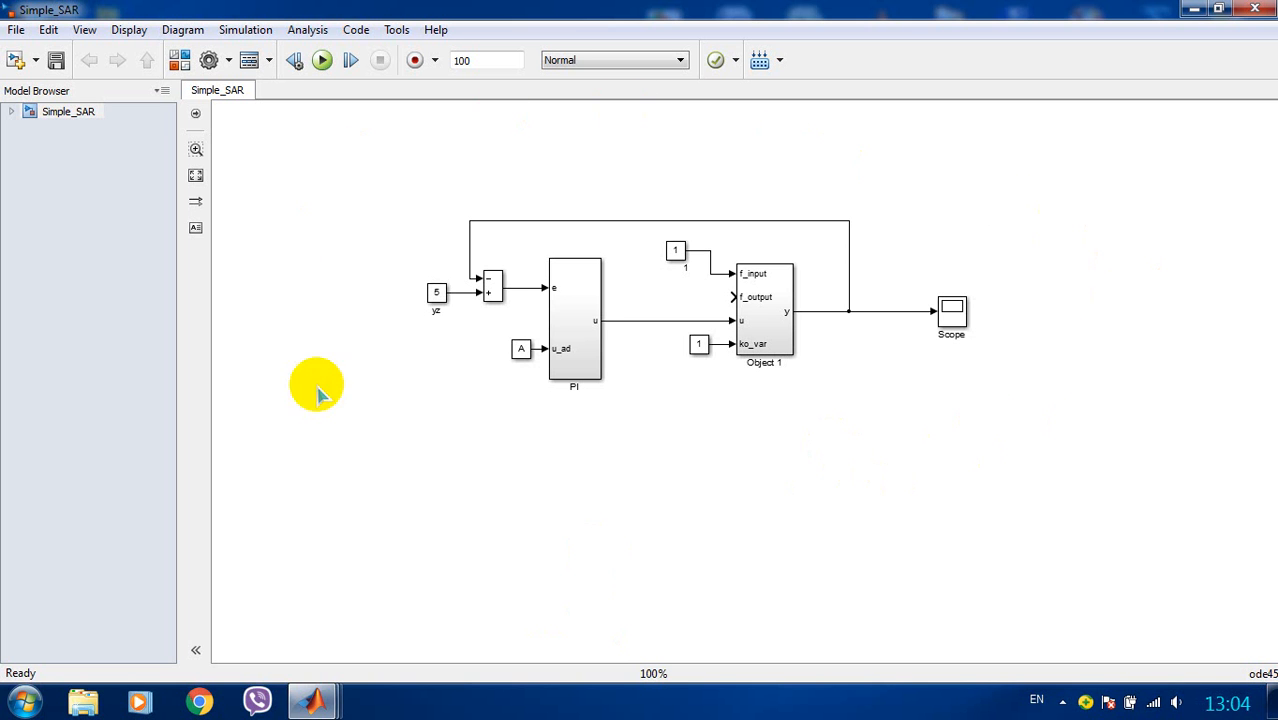
{"action": "mouse_move", "coordinate": [1024, 444]}
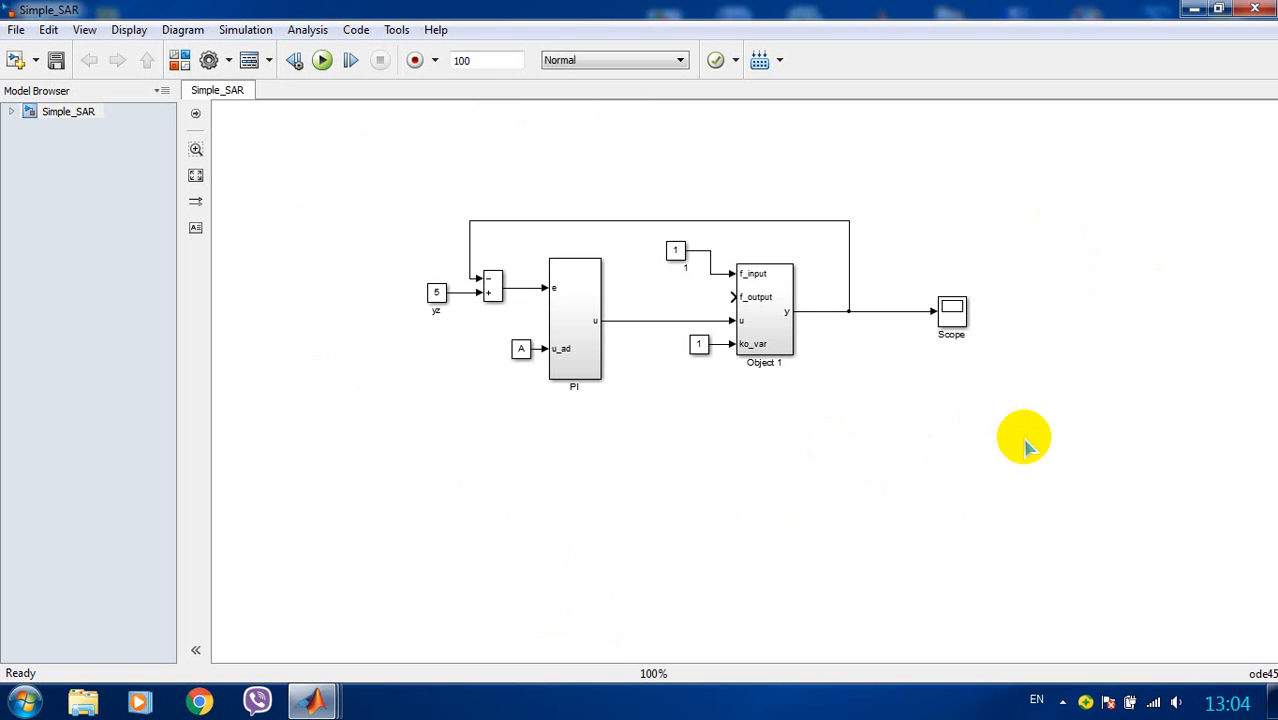
{"action": "mouse_move", "coordinate": [838, 408]}
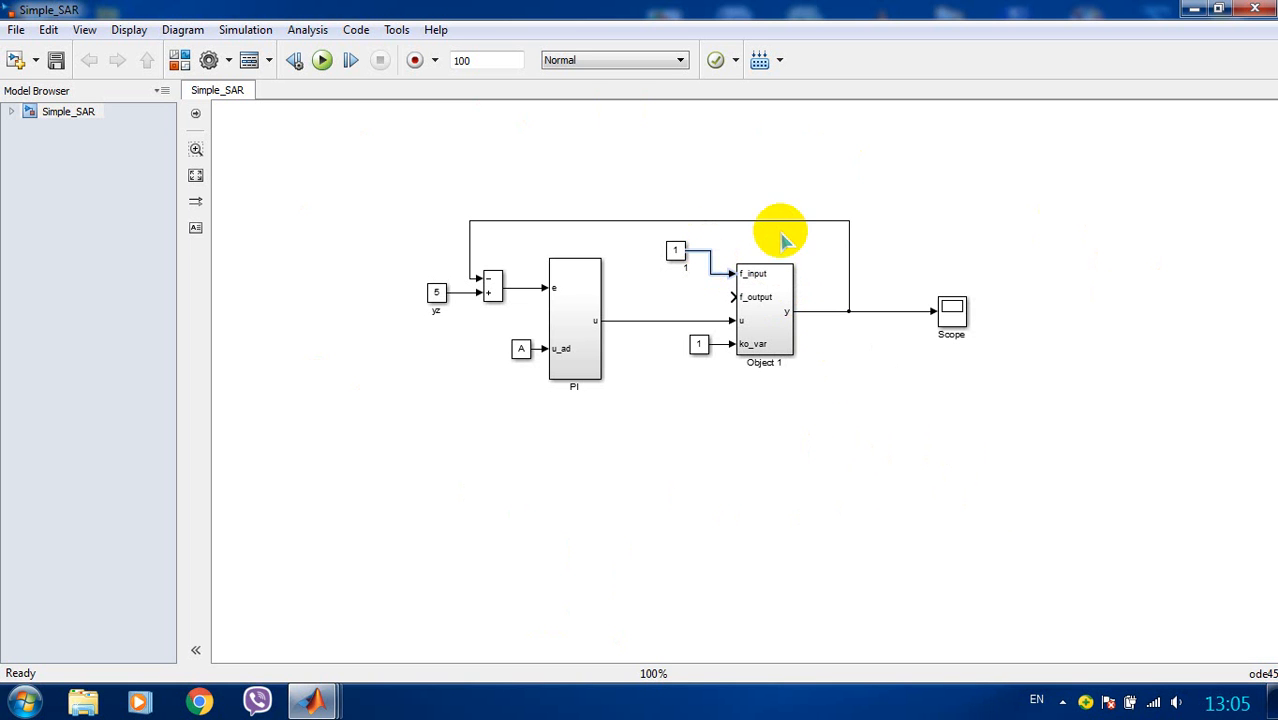
{"action": "mouse_move", "coordinate": [738, 262]}
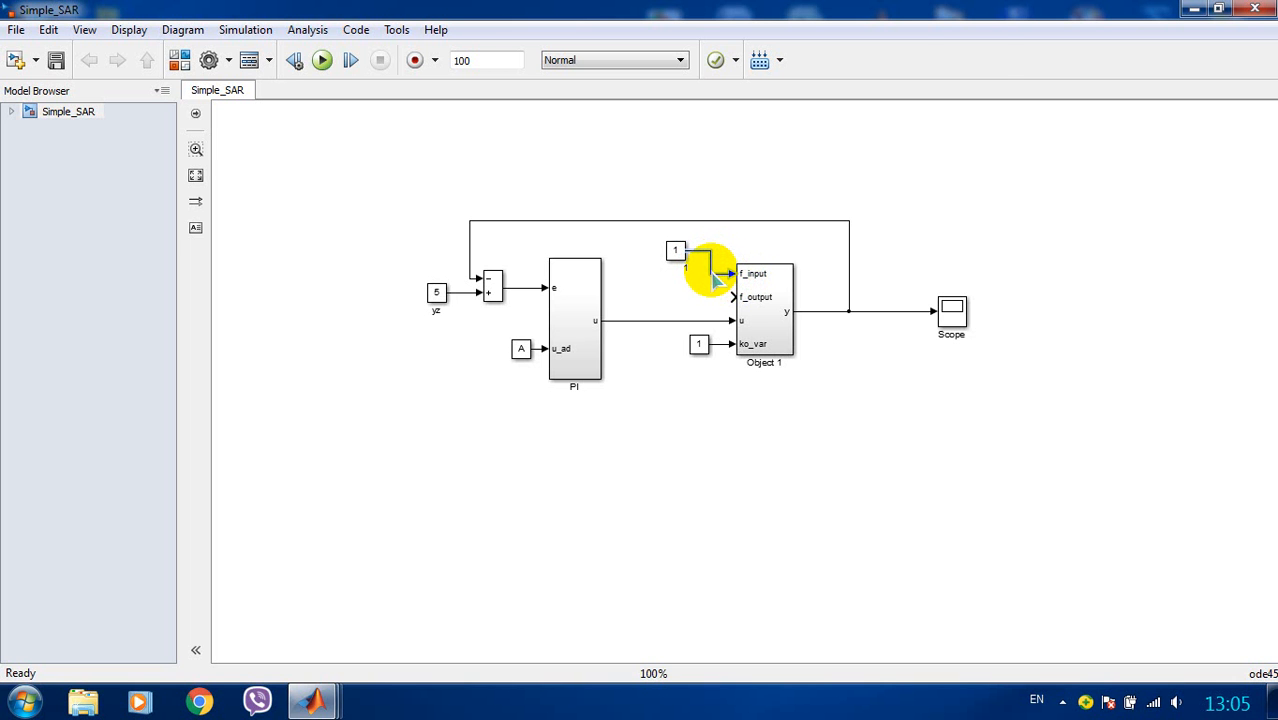
Mark Object 1's f_input signal as an input perturbation and select its y output for an analysis point.
{"action": "right_click", "coordinate": [716, 280]}
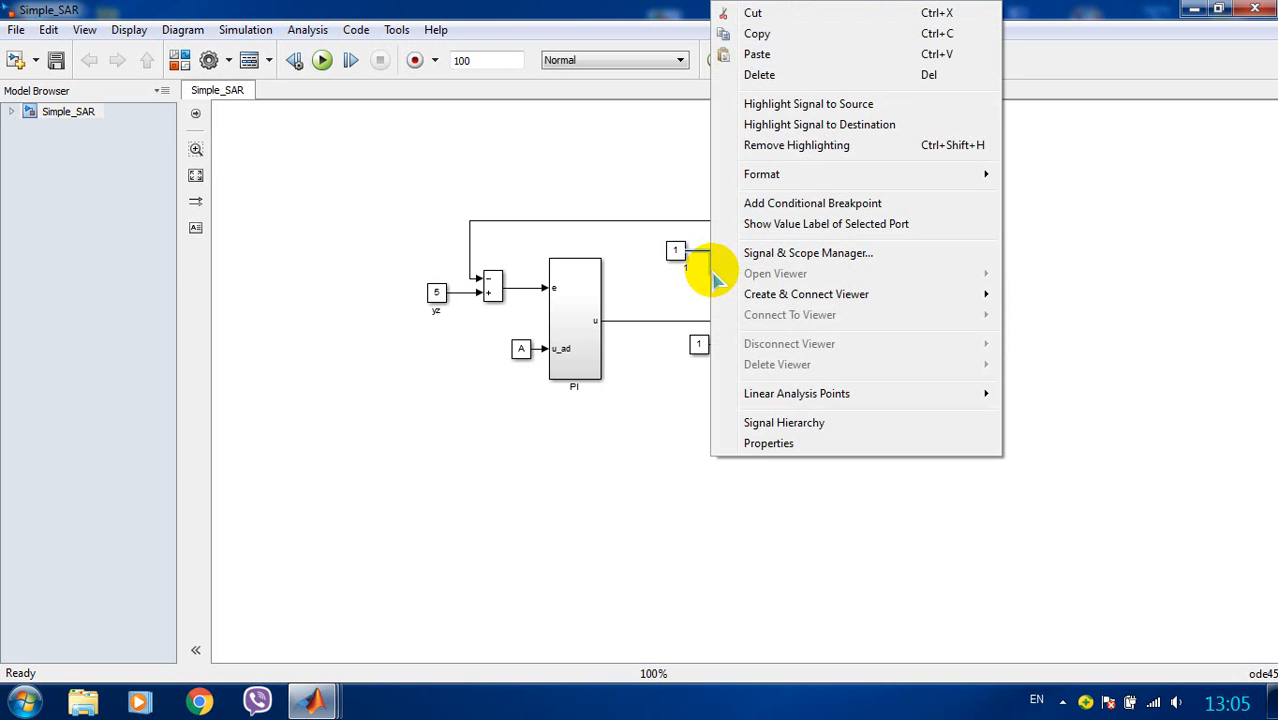
{"action": "mouse_move", "coordinate": [844, 392]}
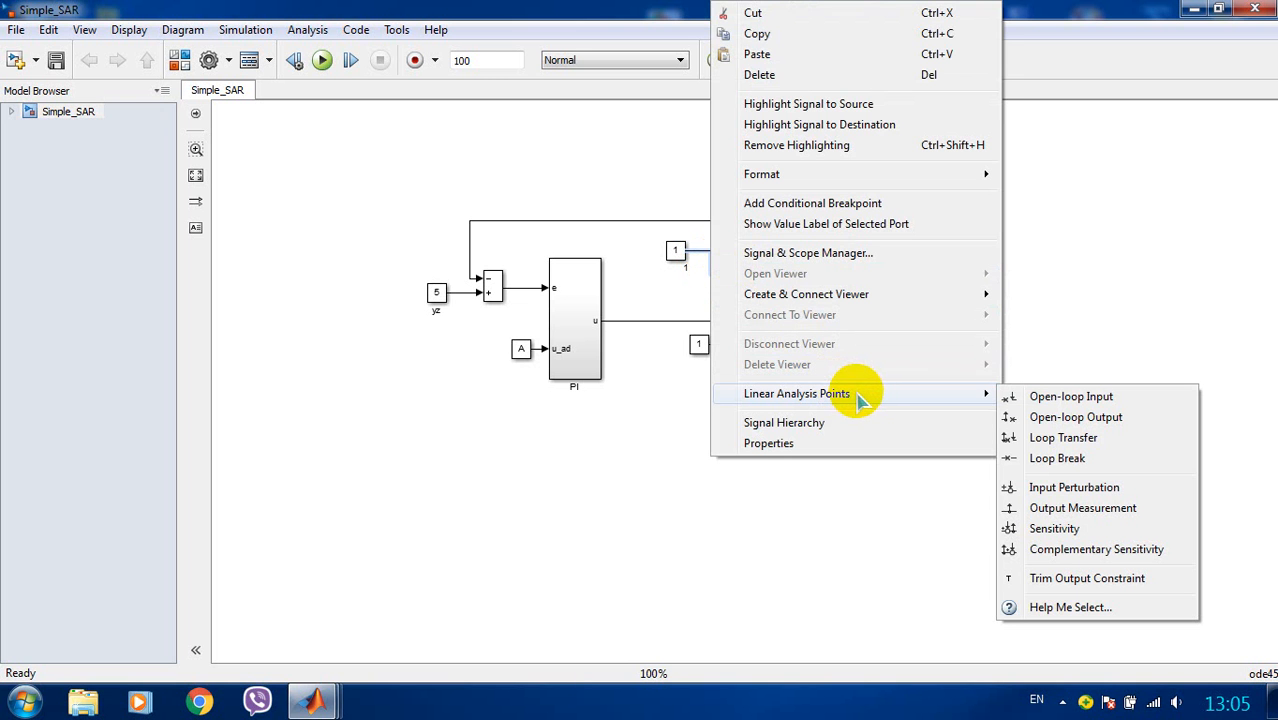
{"action": "mouse_move", "coordinate": [1074, 488]}
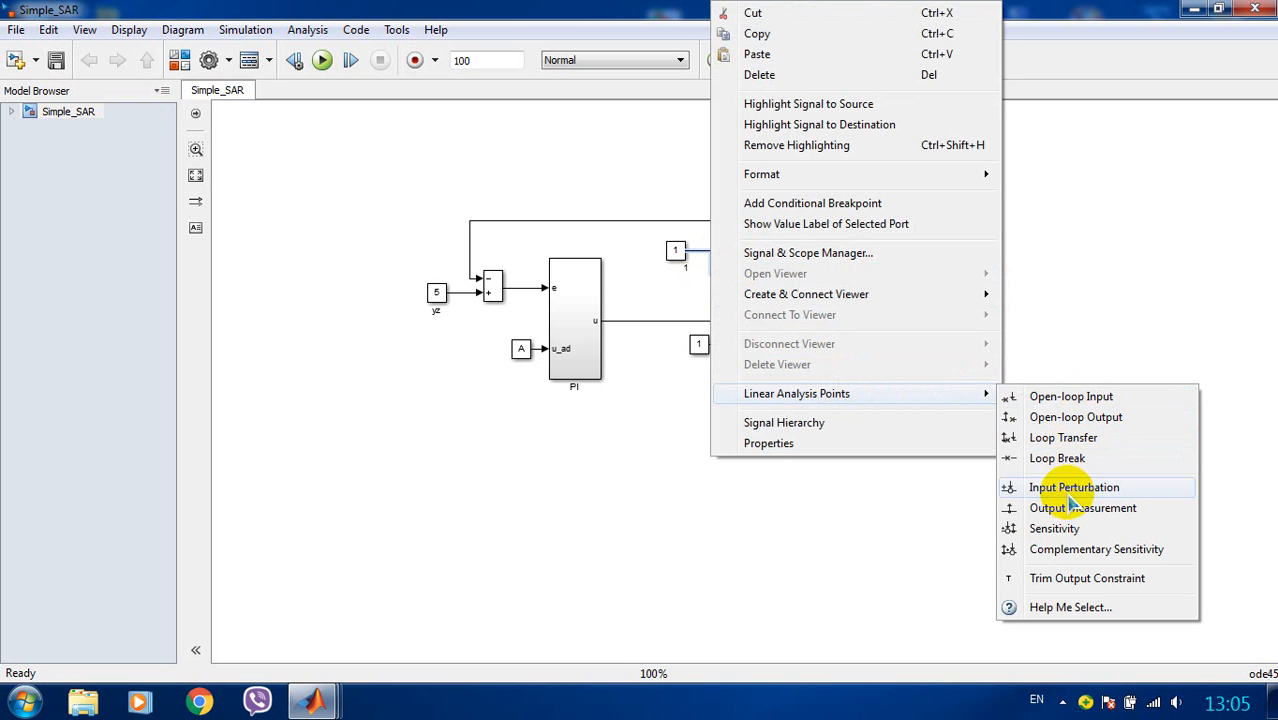
{"action": "left_click", "coordinate": [1072, 488]}
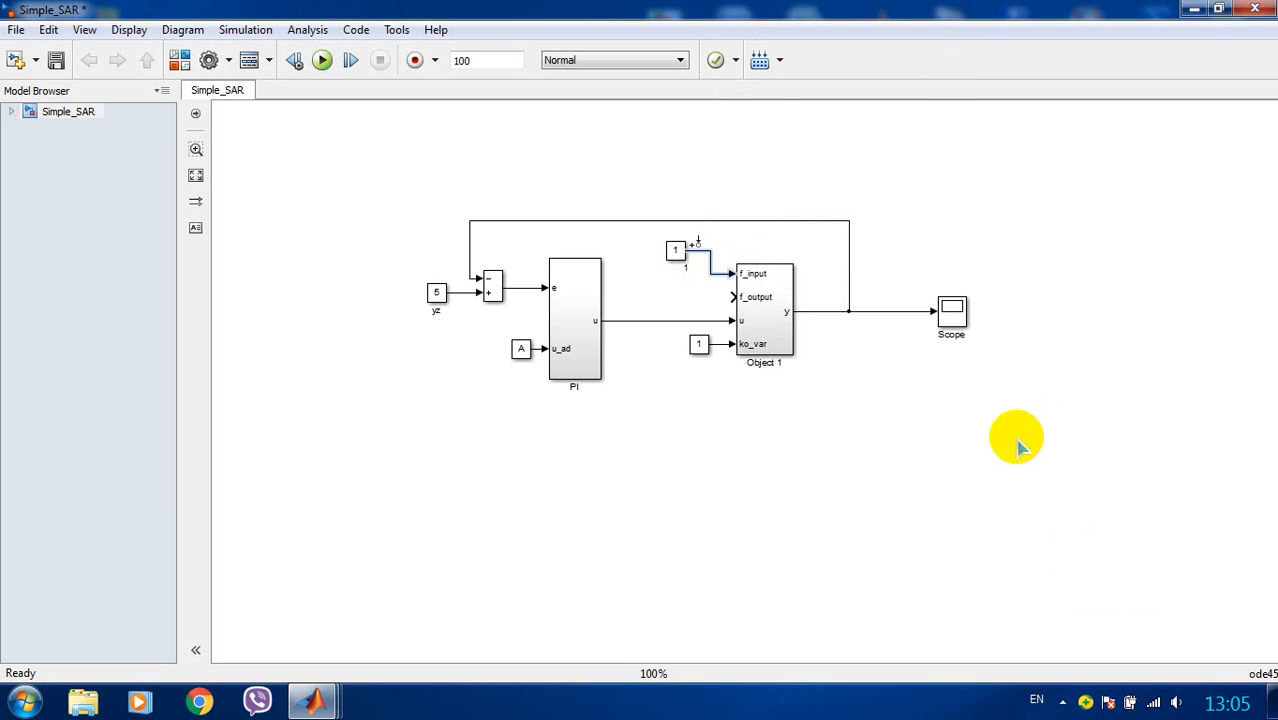
{"action": "left_click", "coordinate": [820, 312]}
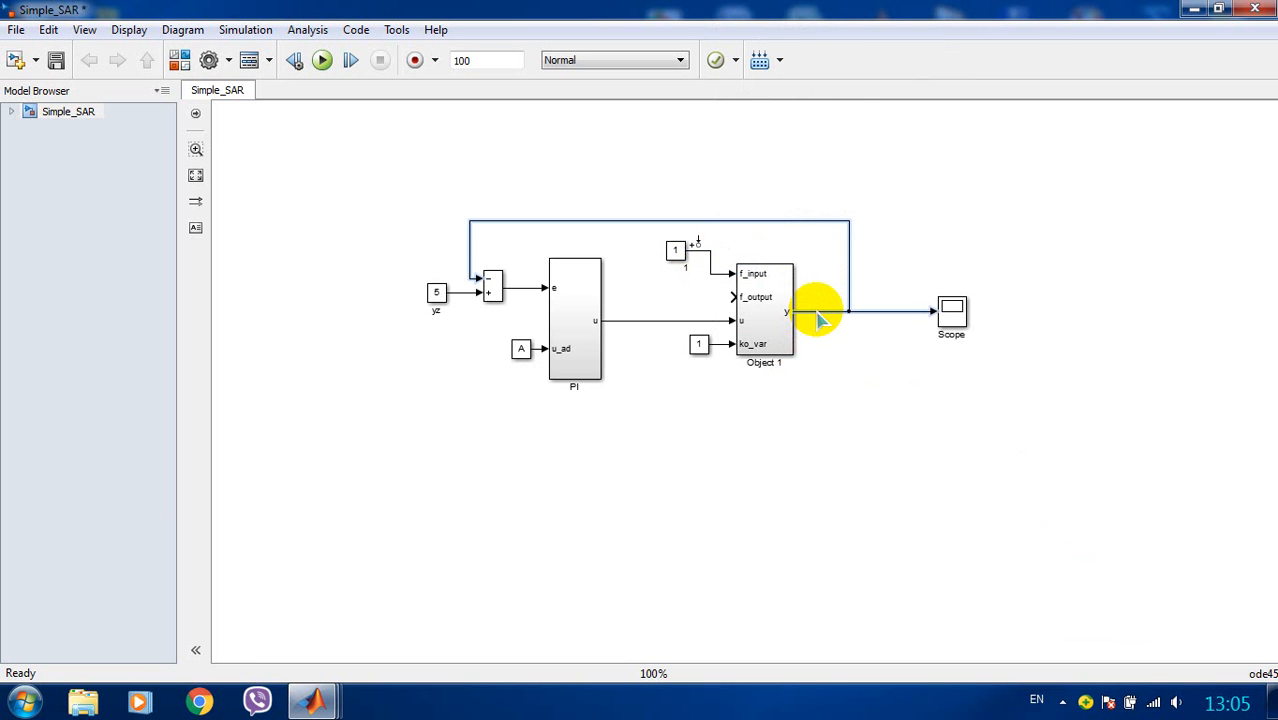
{"action": "right_click", "coordinate": [816, 312]}
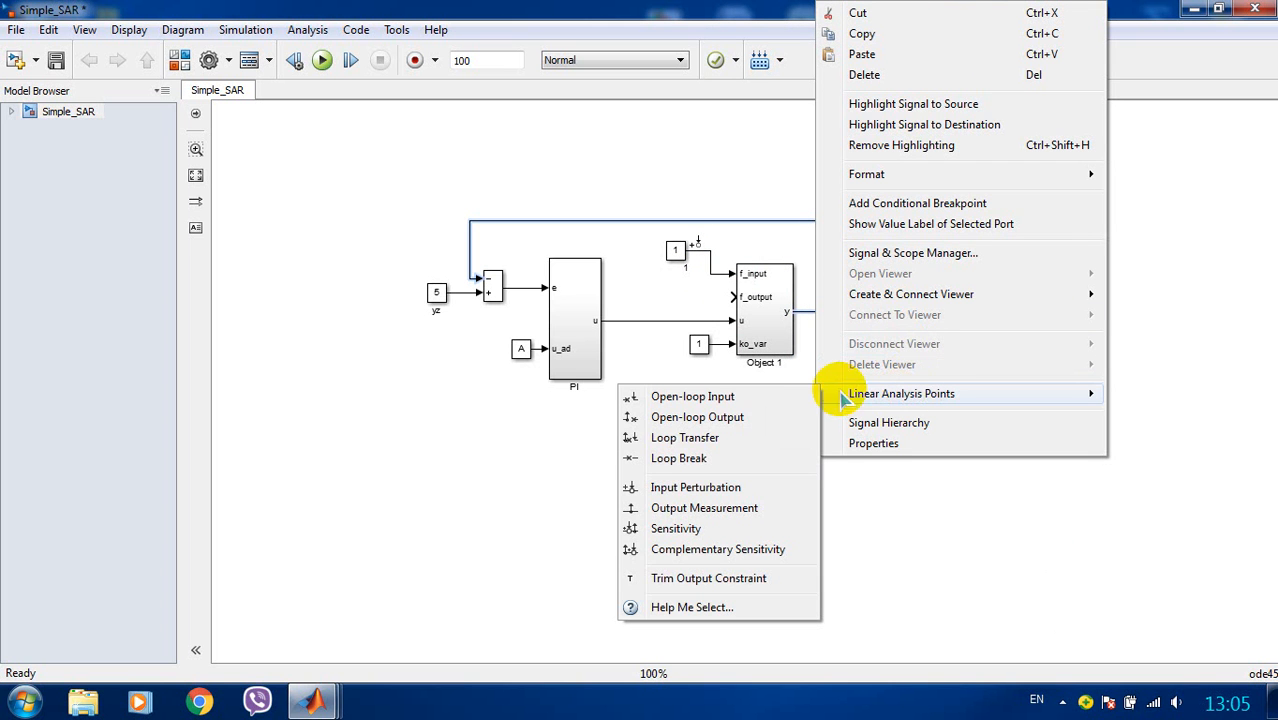
{"action": "mouse_move", "coordinate": [722, 448]}
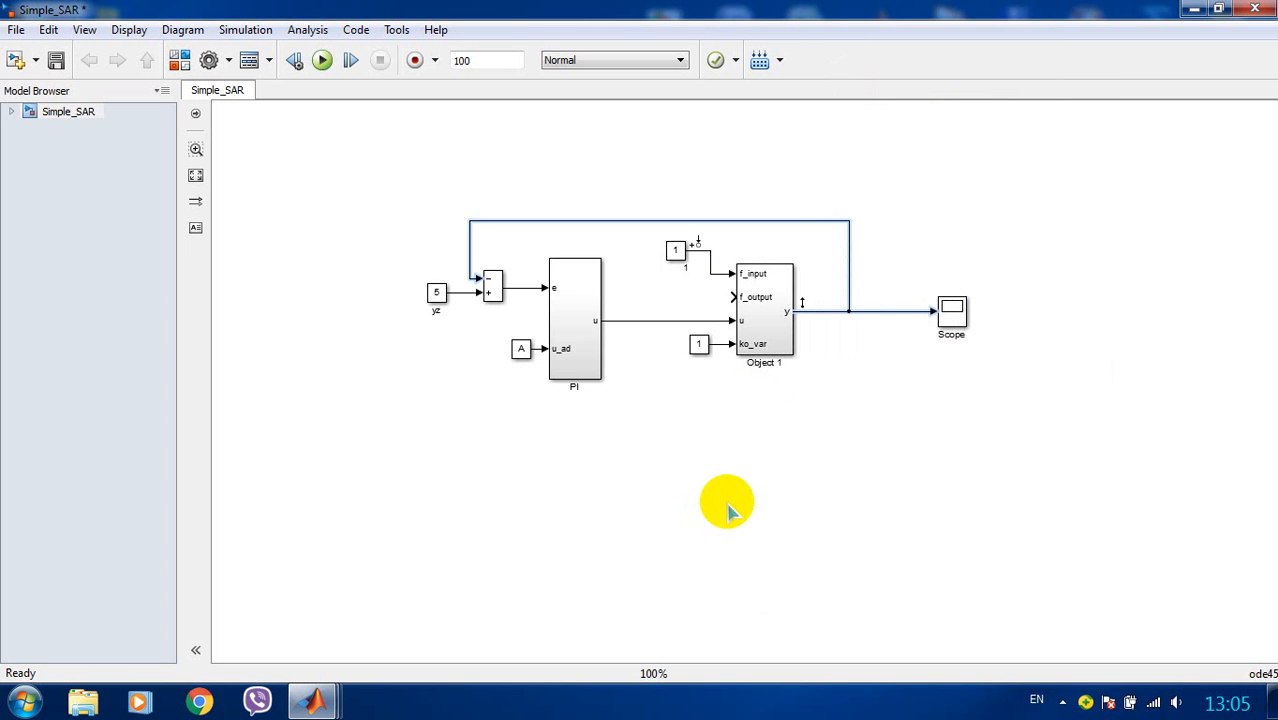
Set the y output as output measurement and start Frequency Response Estimation from Analysis > Control Design.
{"action": "left_click", "coordinate": [572, 320]}
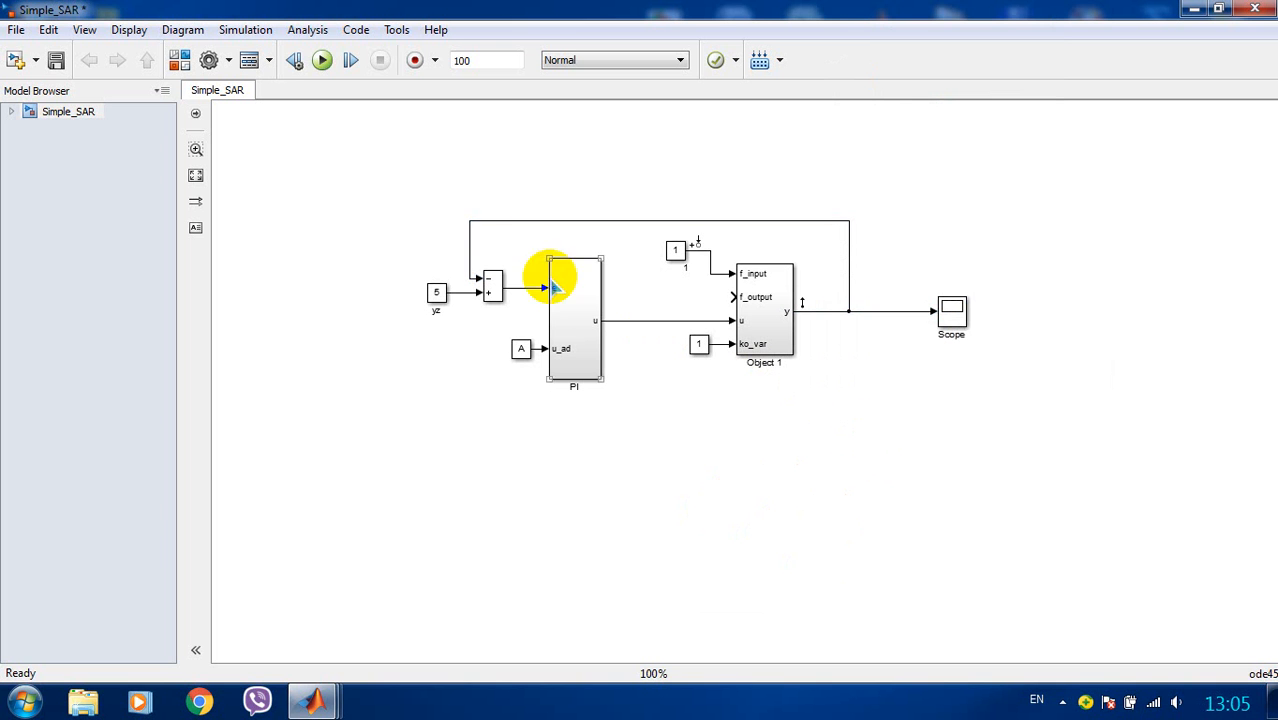
{"action": "left_click", "coordinate": [308, 30]}
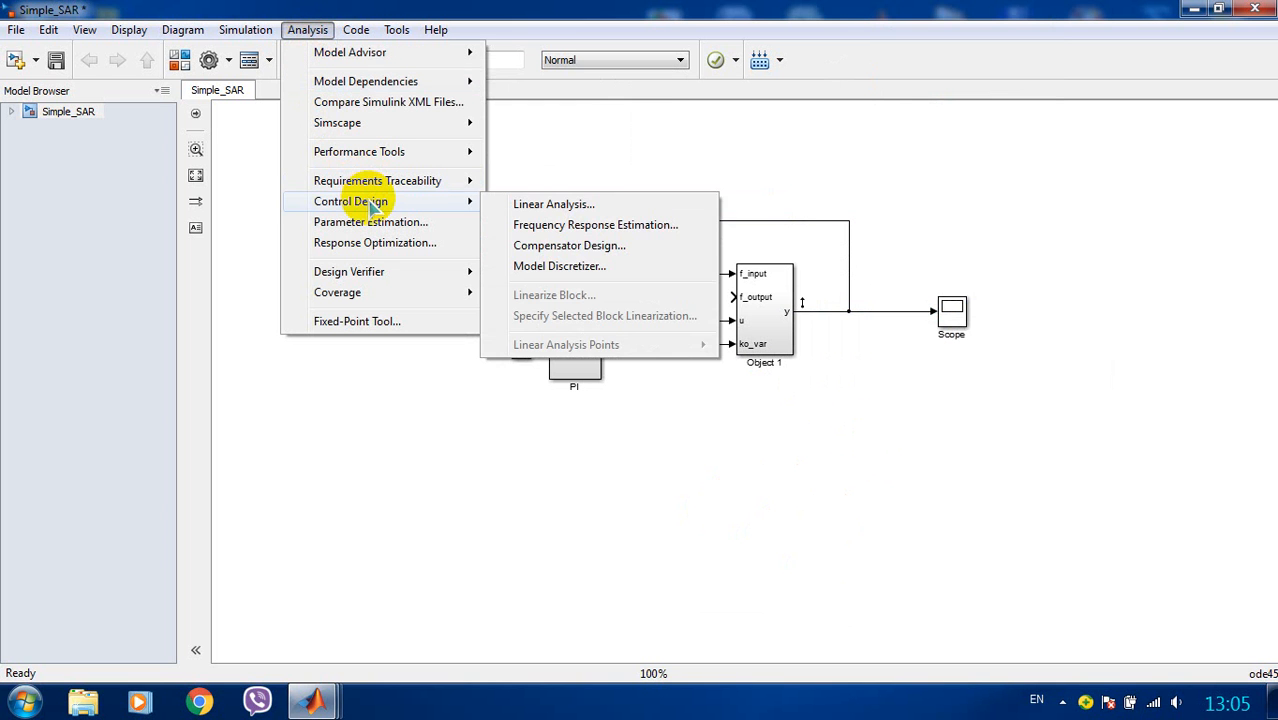
{"action": "mouse_move", "coordinate": [594, 224]}
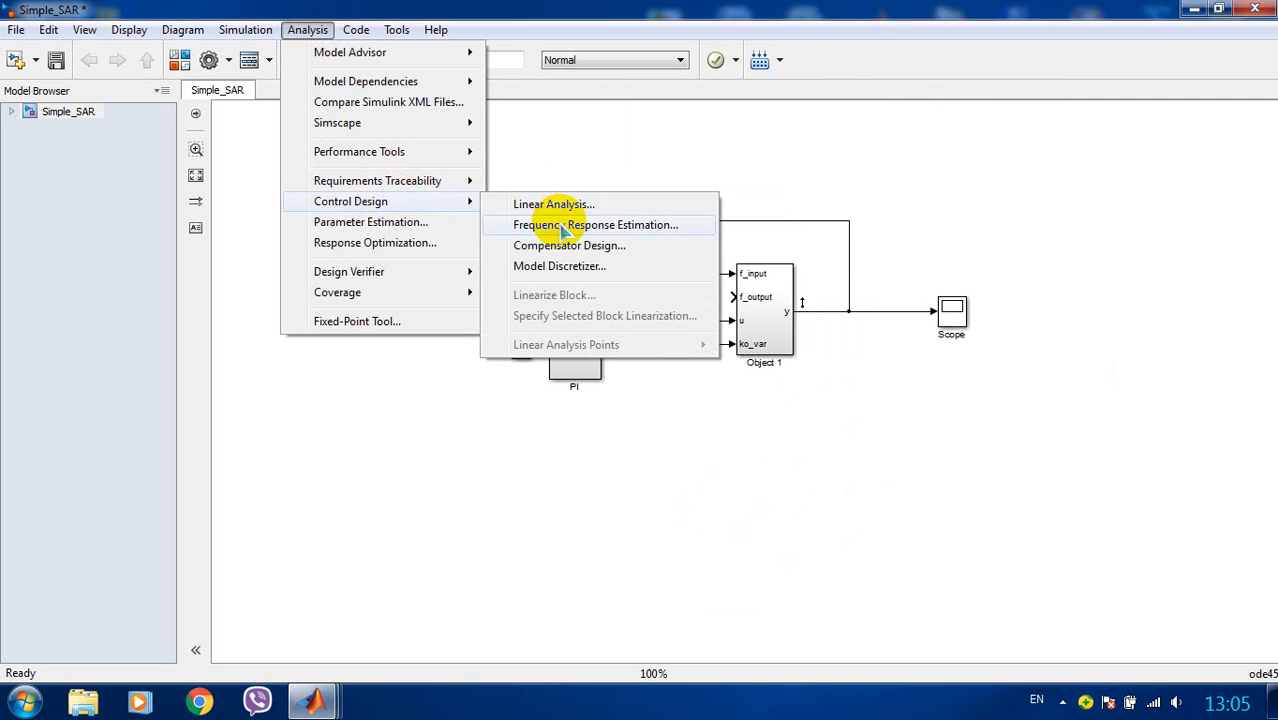
{"action": "mouse_move", "coordinate": [660, 232]}
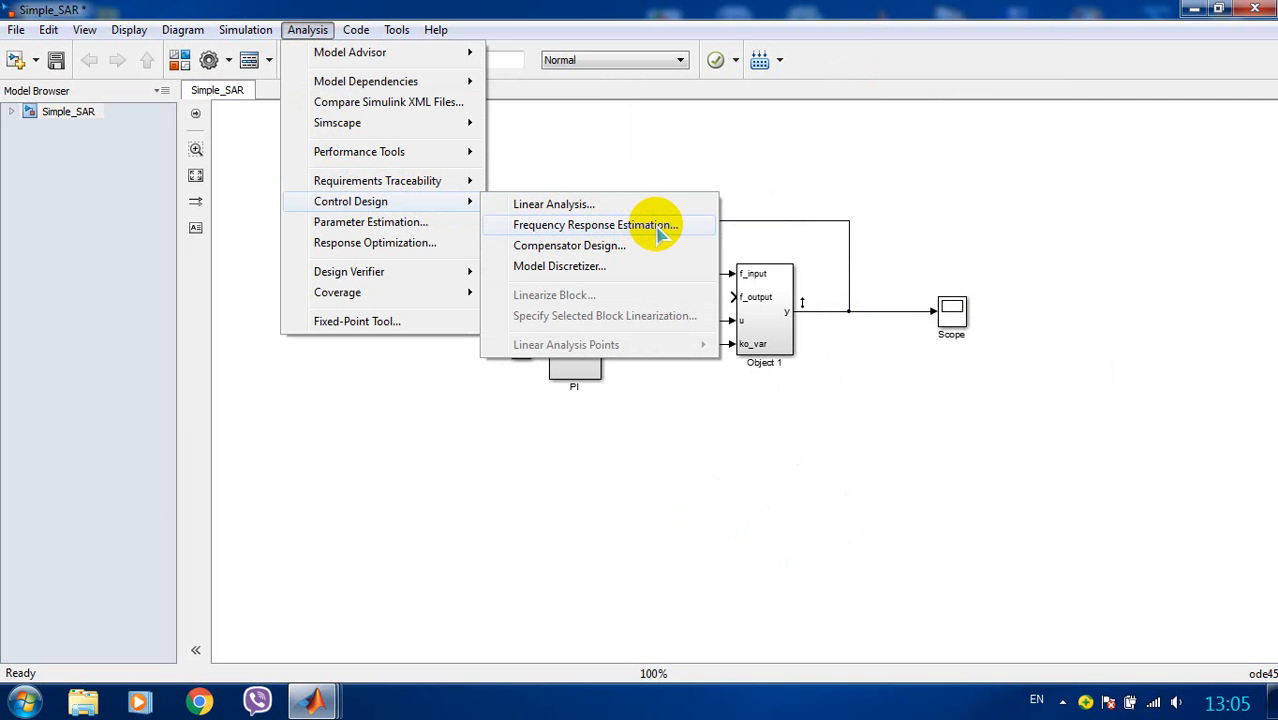
{"action": "left_click", "coordinate": [592, 224]}
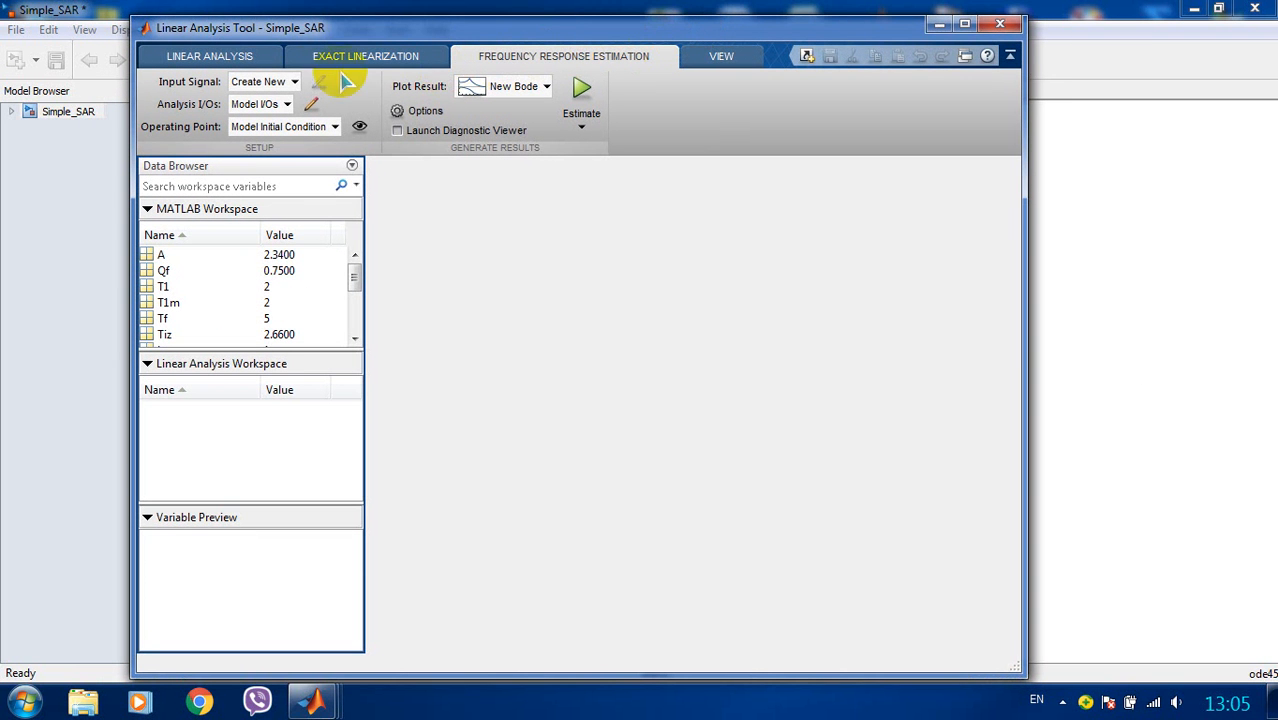
Show the list of new input signal types (sinestream, chirp, random).
{"action": "left_click", "coordinate": [292, 80]}
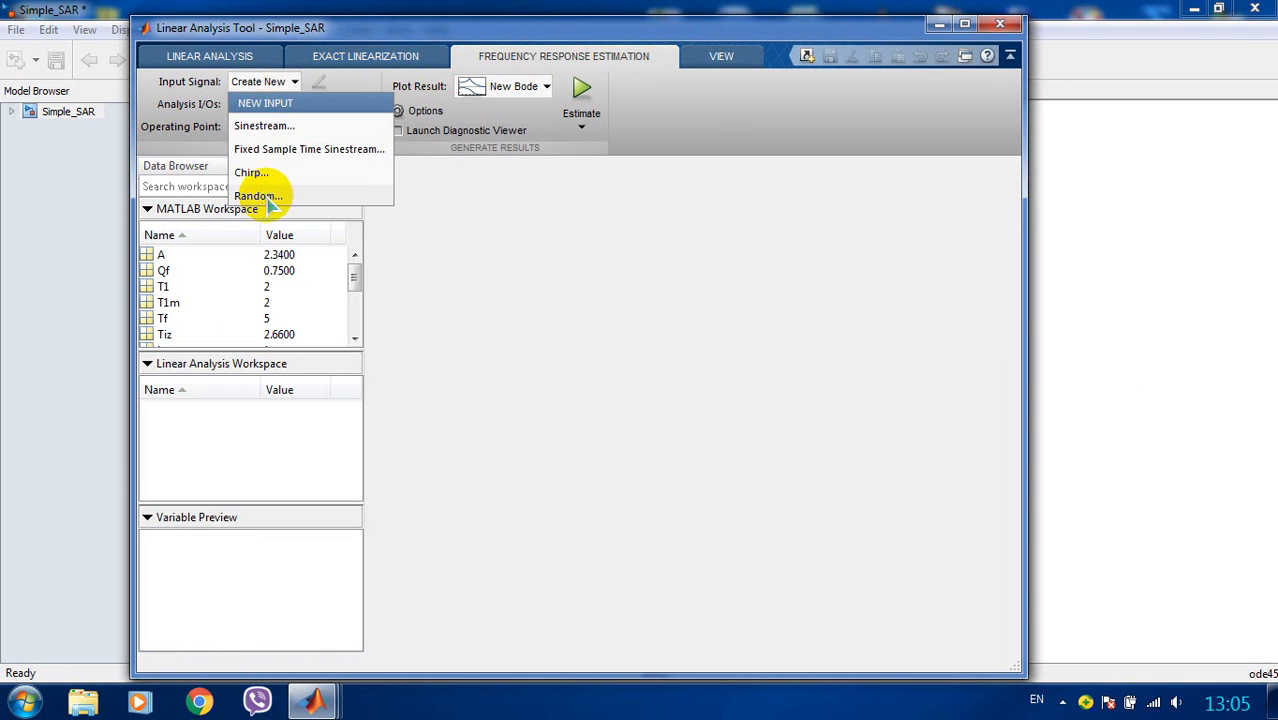
{"action": "mouse_move", "coordinate": [280, 190]}
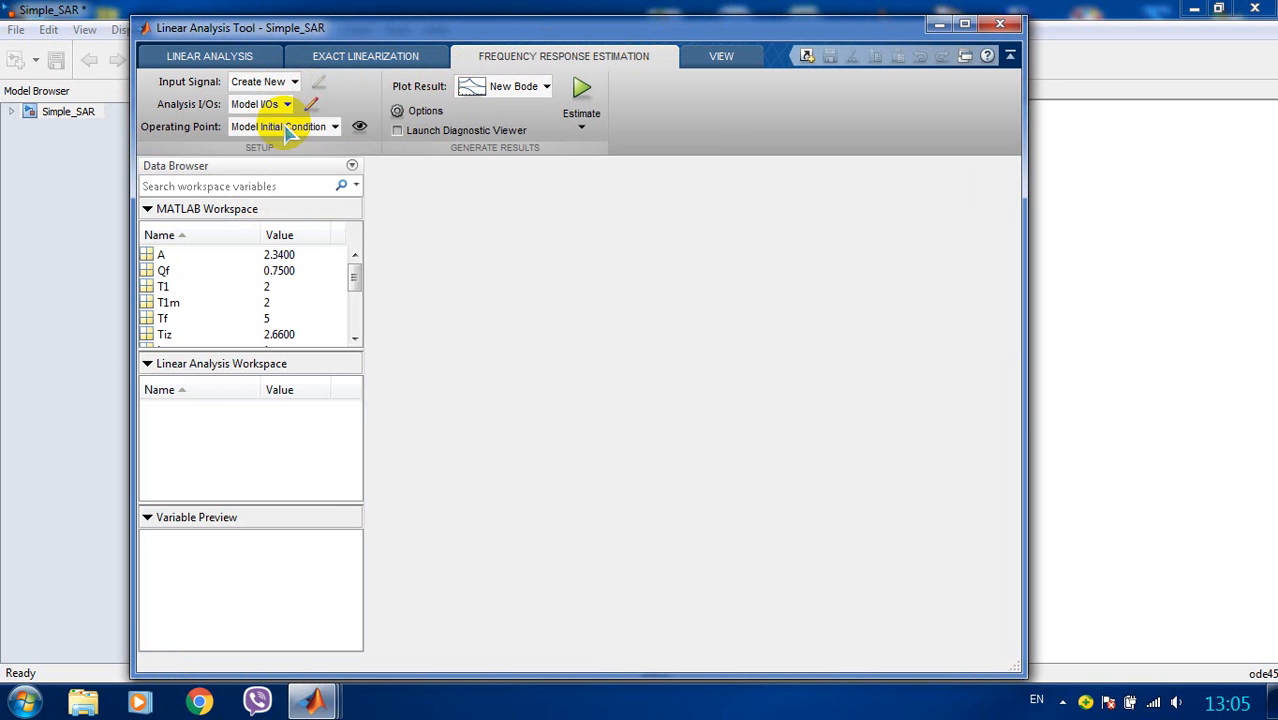
{"action": "mouse_move", "coordinate": [398, 178]}
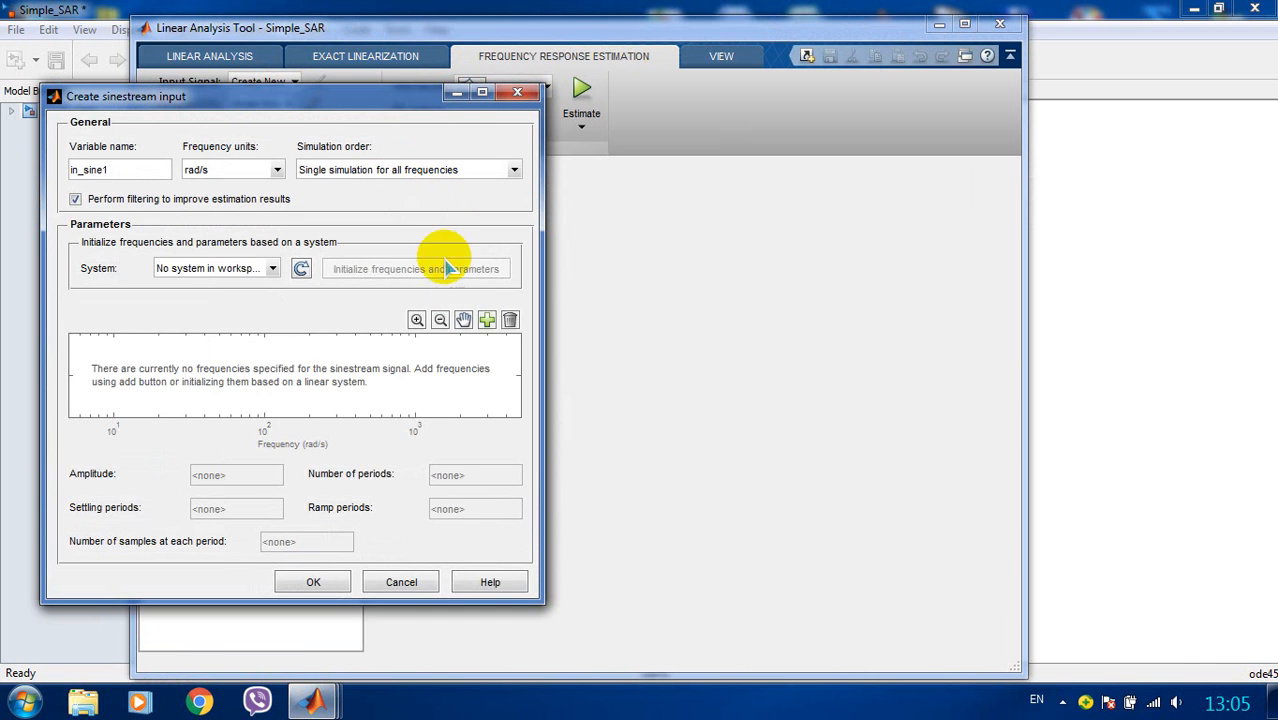
Add sinestream frequencies specified by values 0.01:0.05:3 rad/s.
{"action": "left_click", "coordinate": [488, 320]}
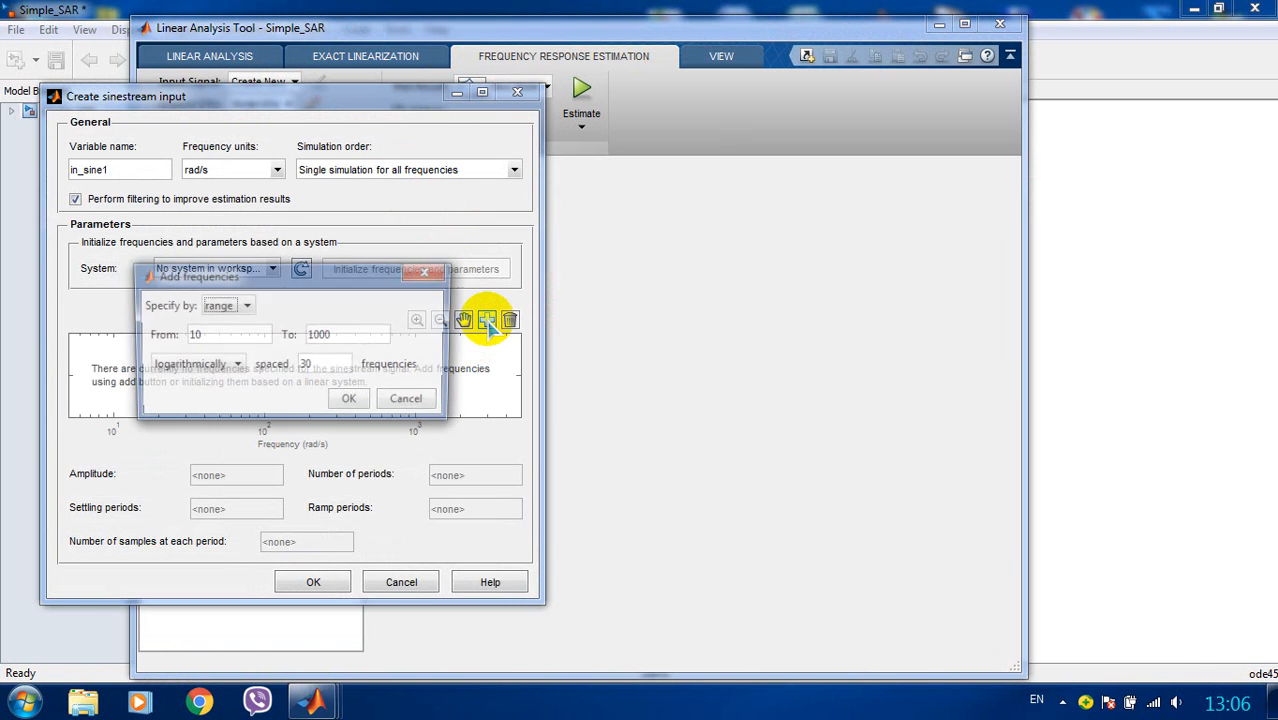
{"action": "left_click", "coordinate": [246, 304]}
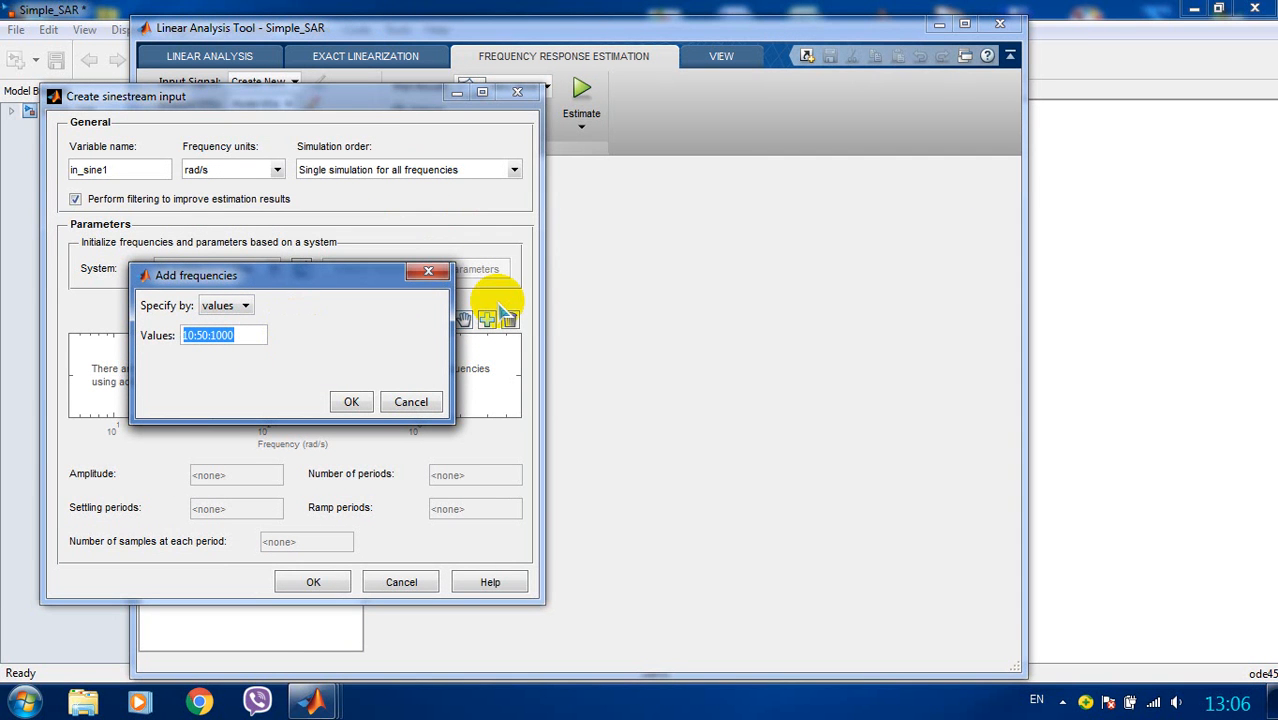
{"action": "type", "text": "0.01"}
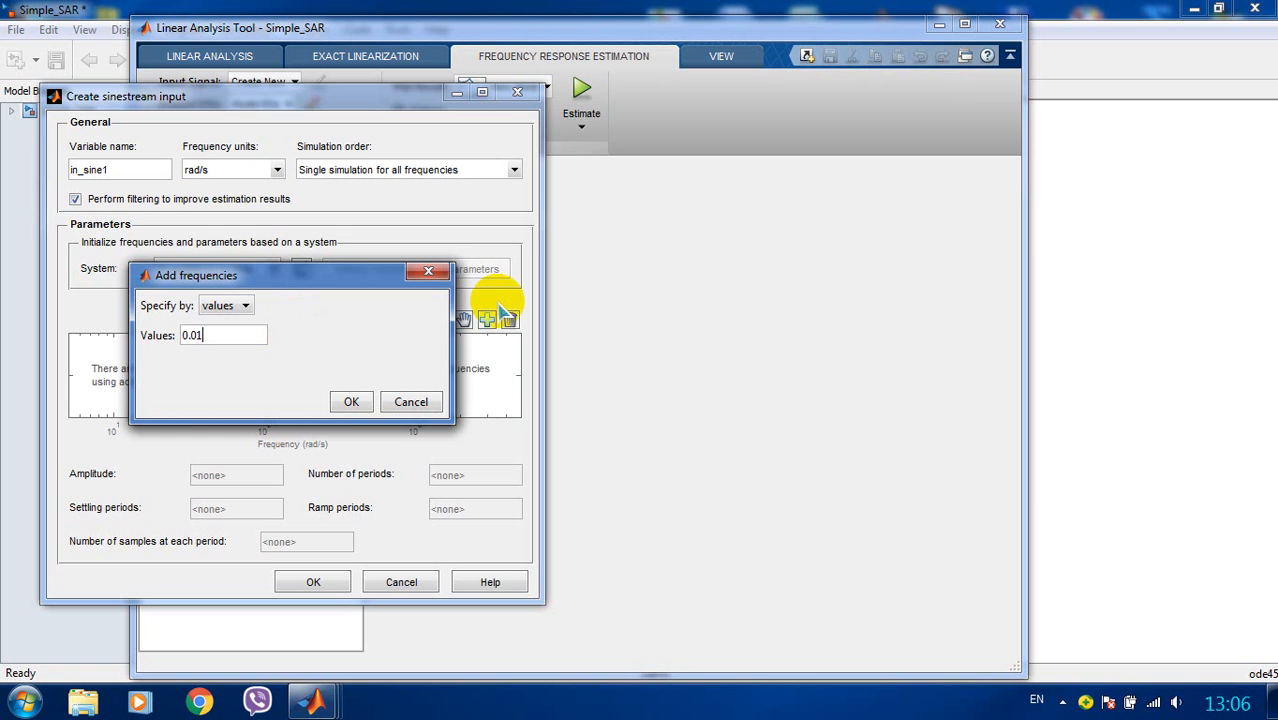
{"action": "type", "text": ":"}
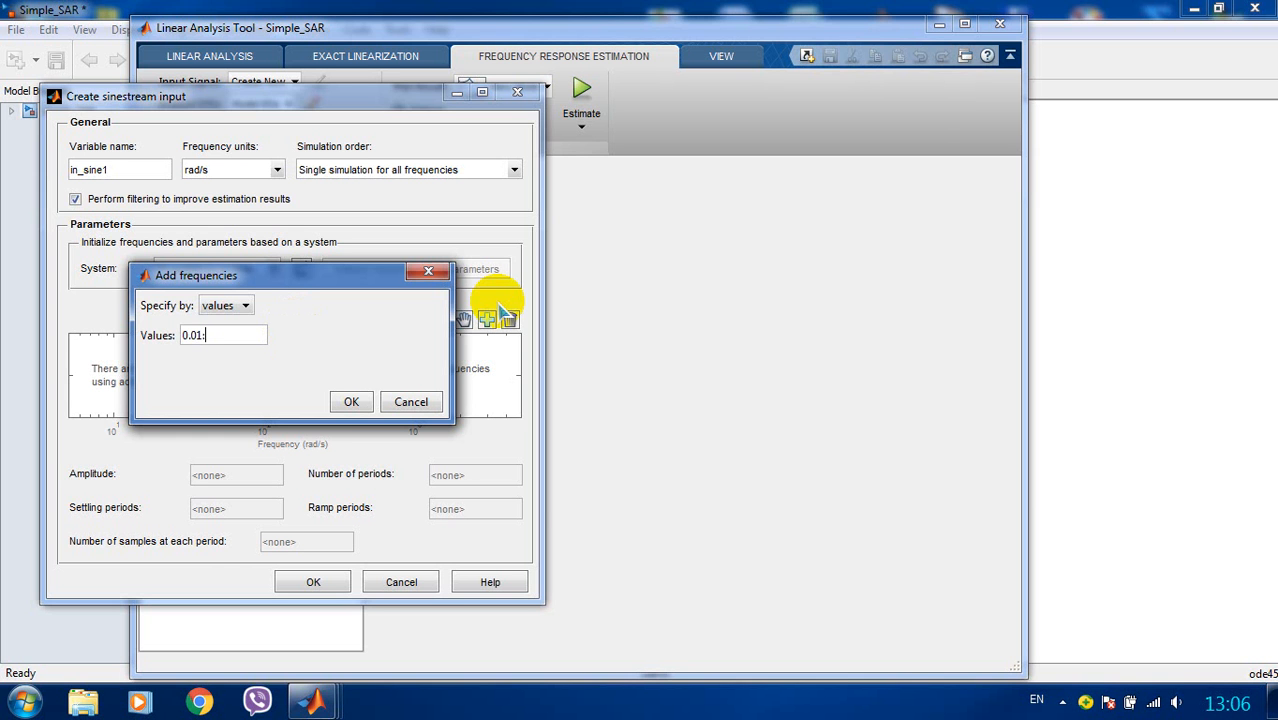
{"action": "type", "text": "0.05"}
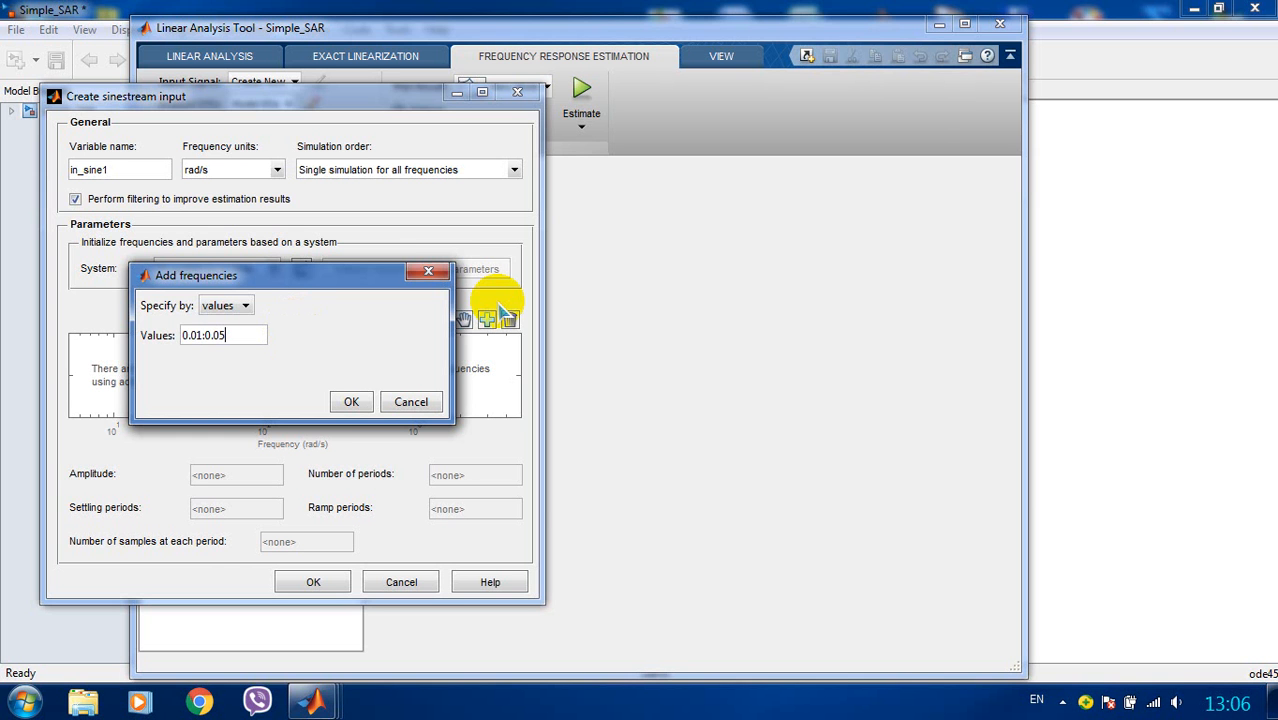
{"action": "type", "text": ":"}
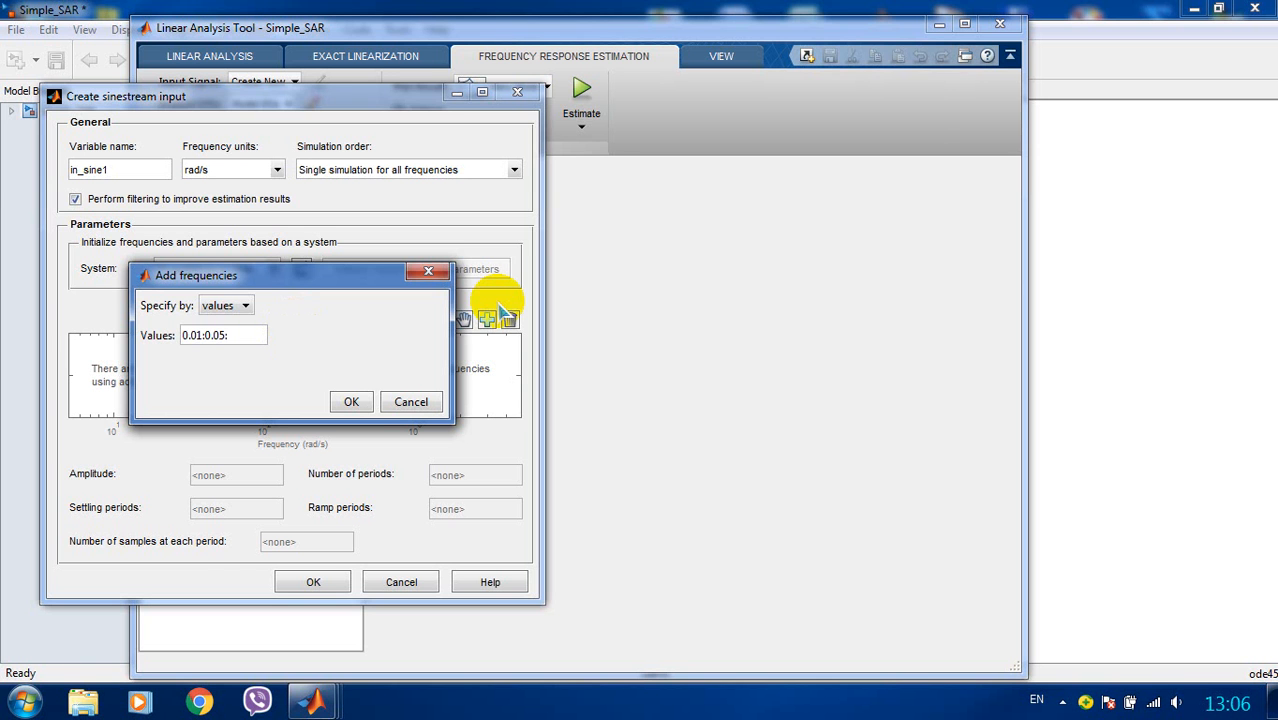
{"action": "type", "text": "3"}
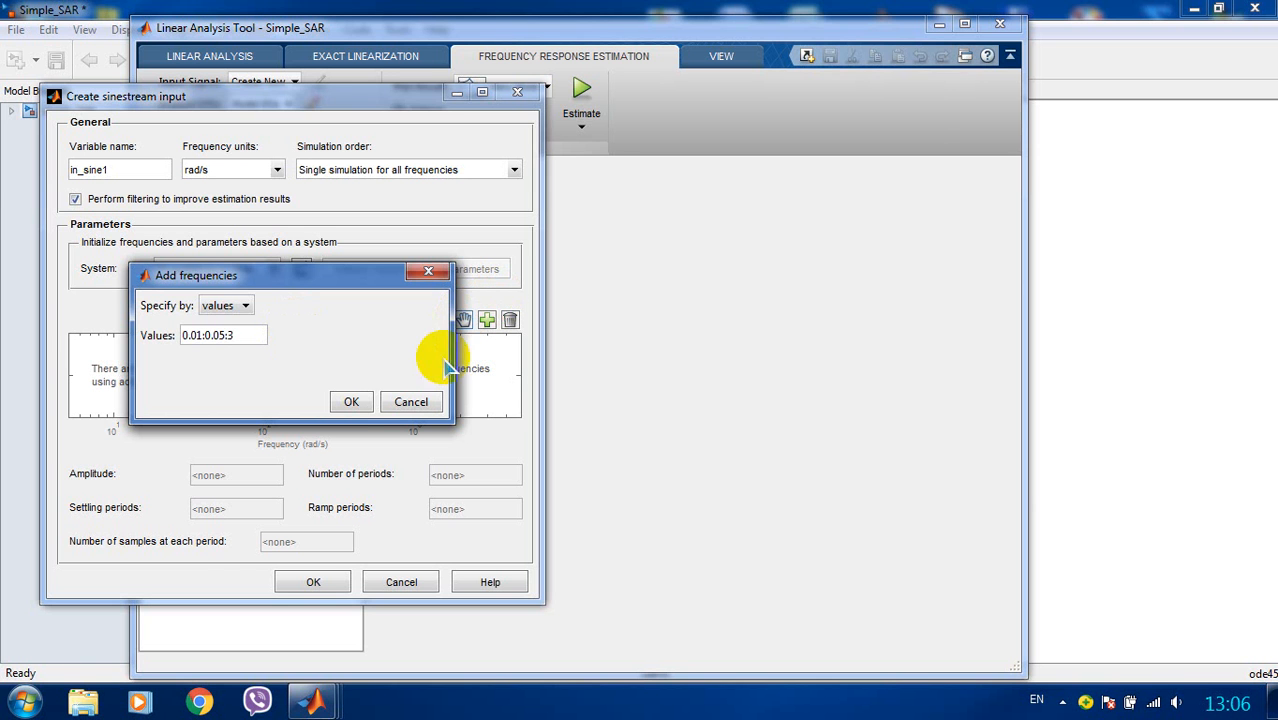
{"action": "left_click", "coordinate": [352, 400]}
{"action": "type", "text": "80"}
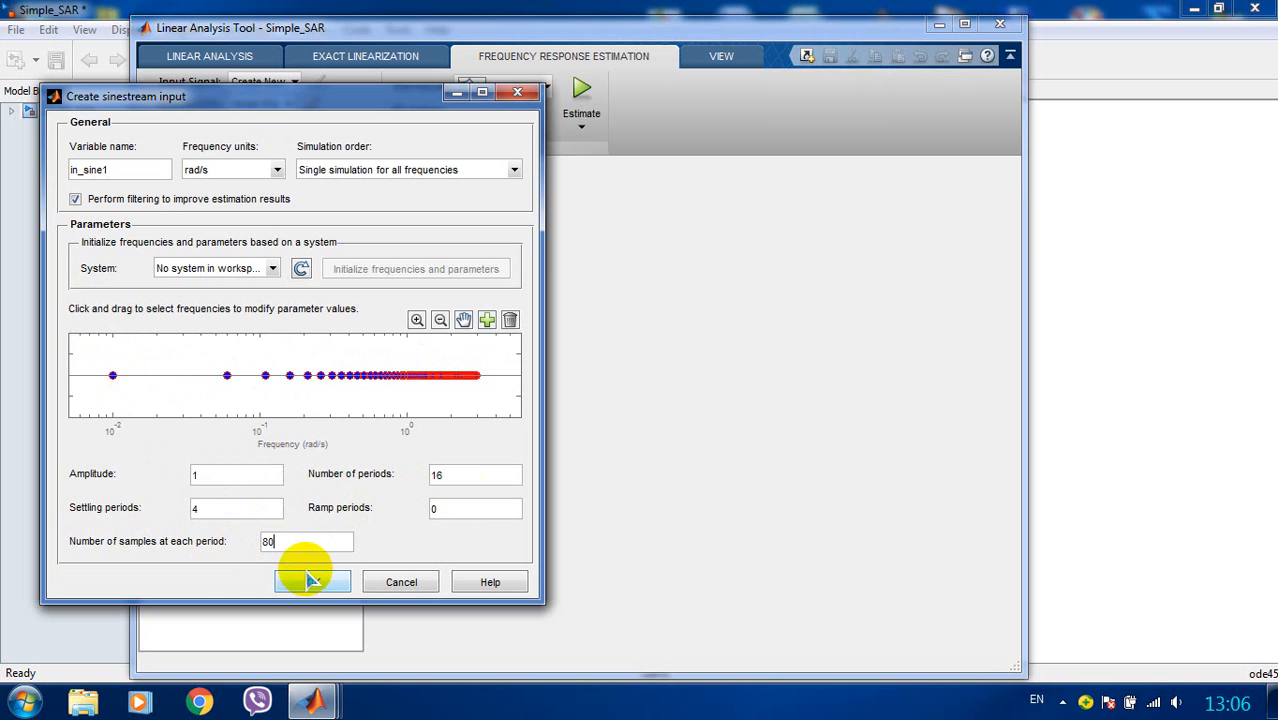
Confirm the sinestream settings to create input in_sine1 in the Linear Analysis Workspace.
{"action": "left_click", "coordinate": [312, 580]}
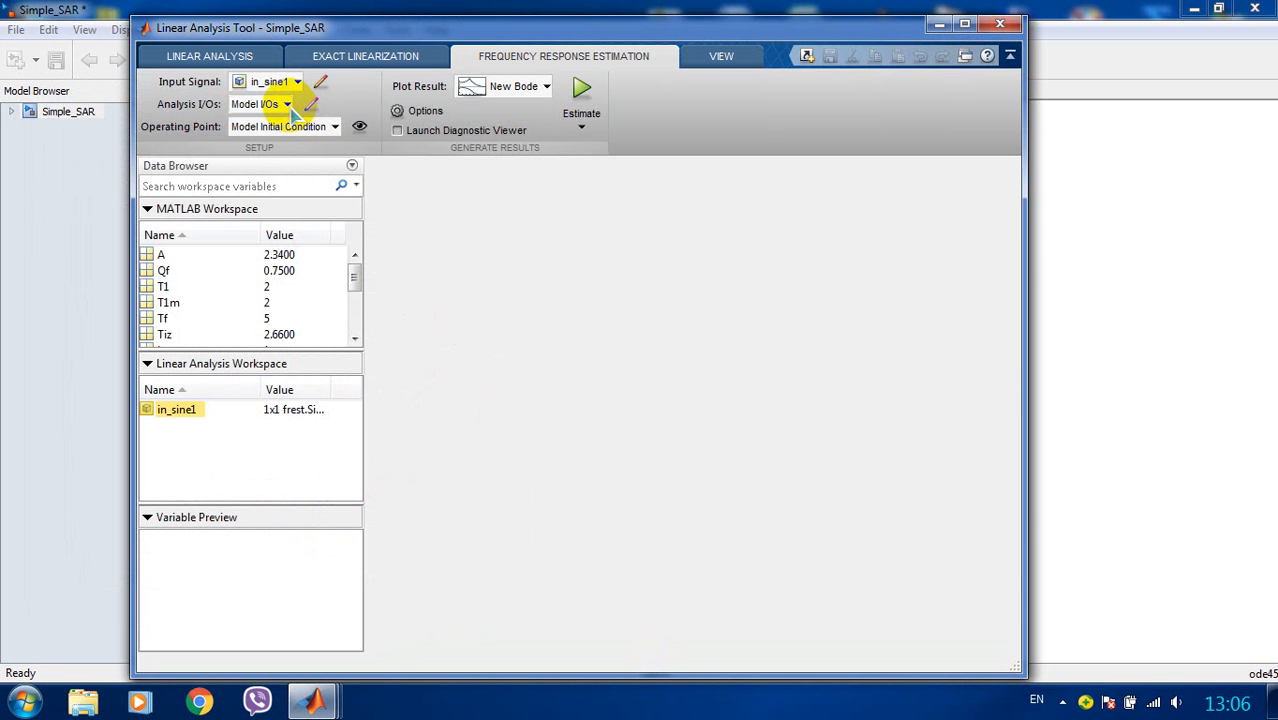
{"action": "left_click", "coordinate": [312, 104]}
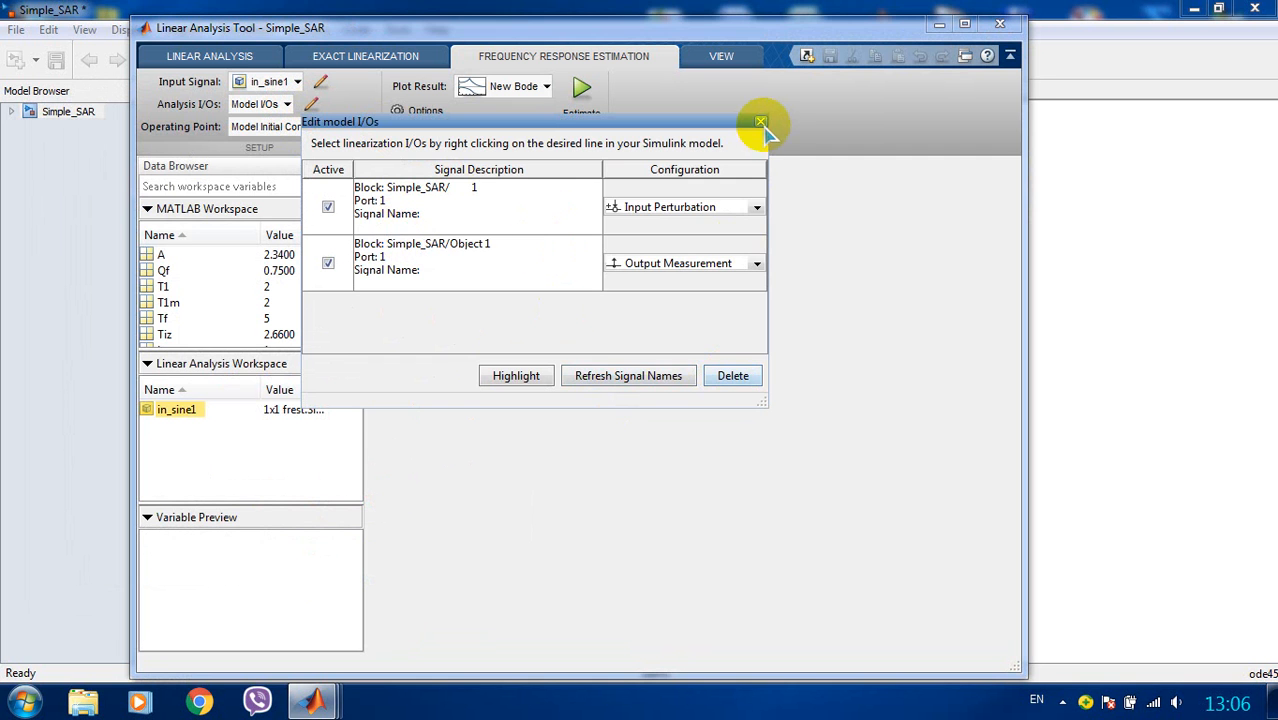
{"action": "left_click", "coordinate": [762, 122]}
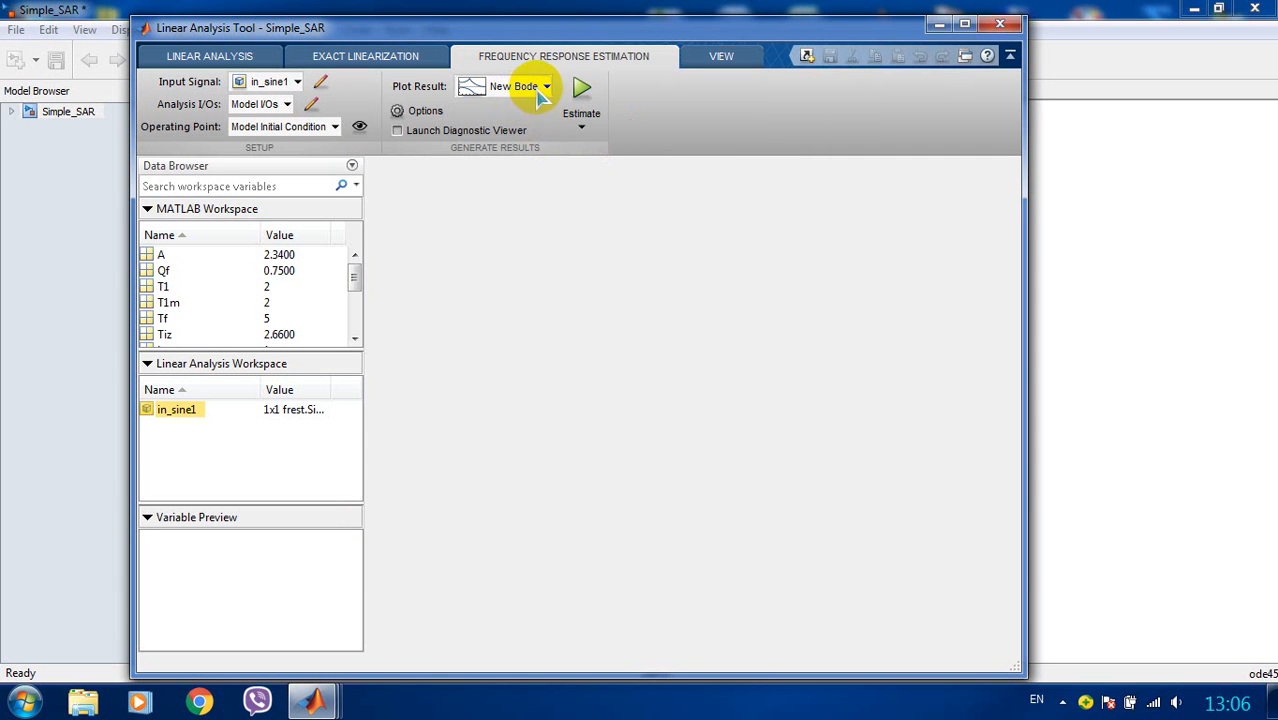
{"action": "left_click", "coordinate": [546, 86]}
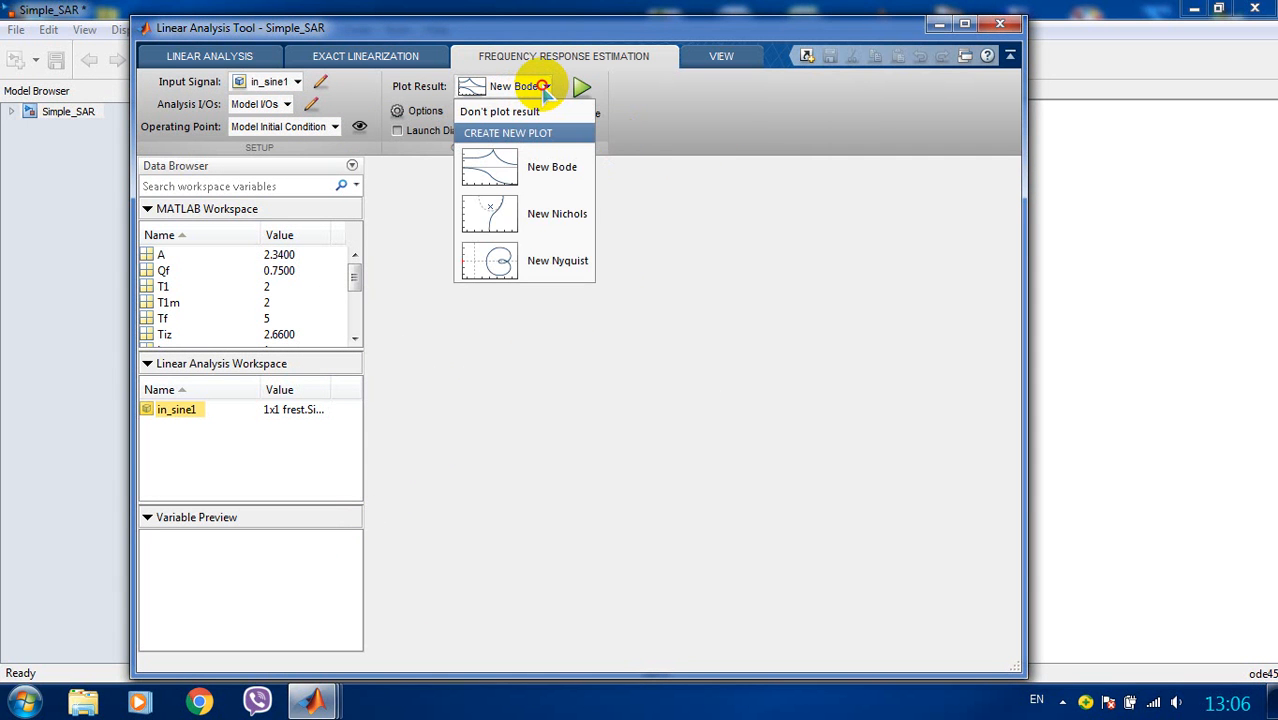
{"action": "left_click", "coordinate": [580, 88]}
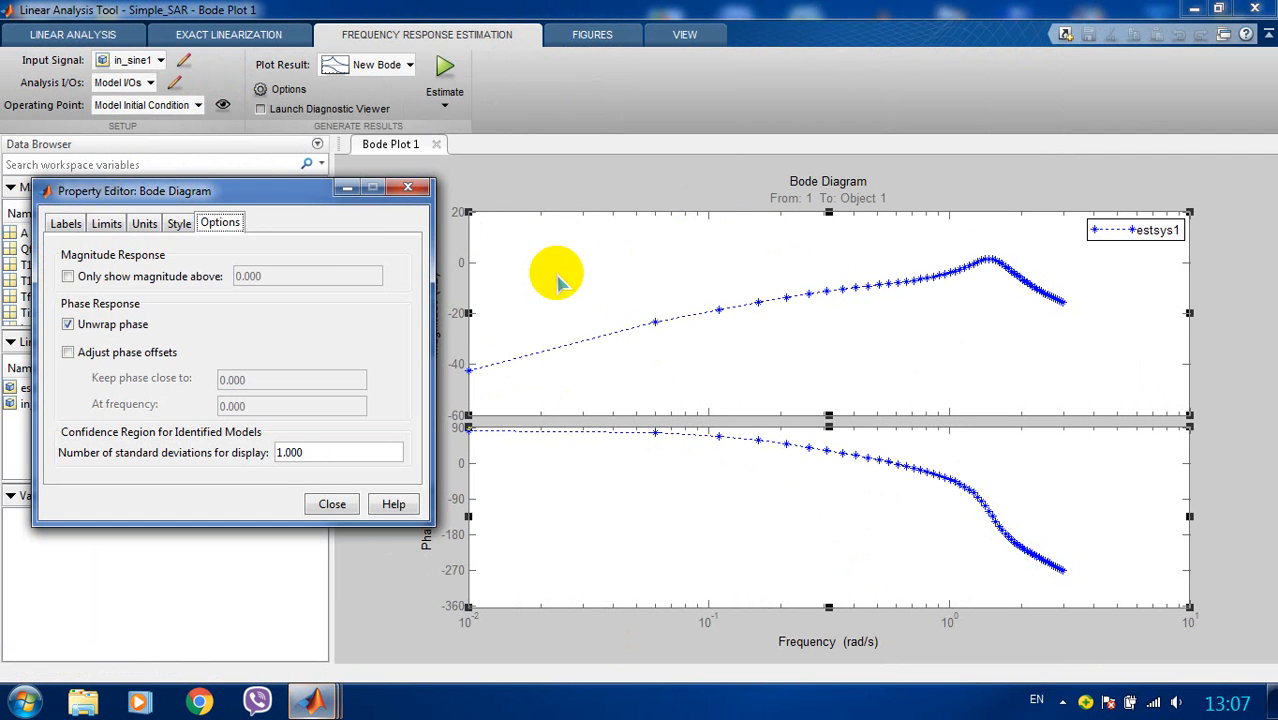
Set the Bode plot frequency axis to linear scale and turn on the grid.
{"action": "left_click", "coordinate": [106, 222]}
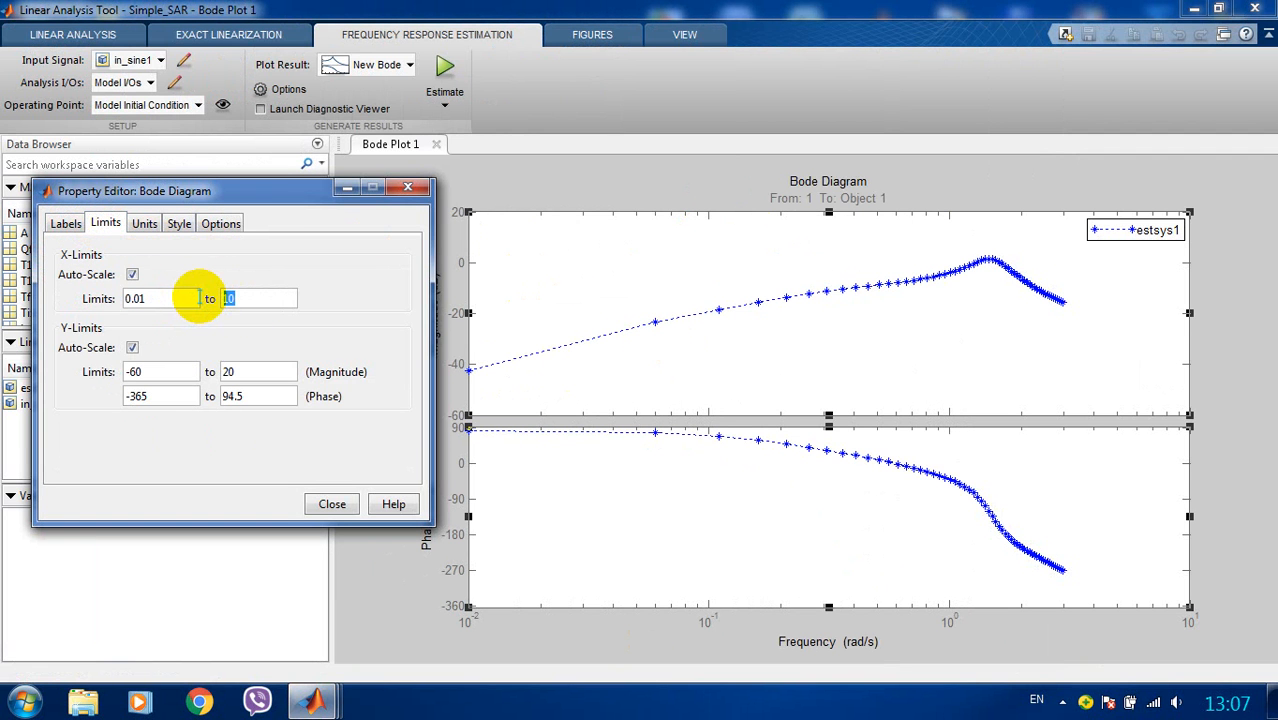
{"action": "left_click", "coordinate": [144, 224]}
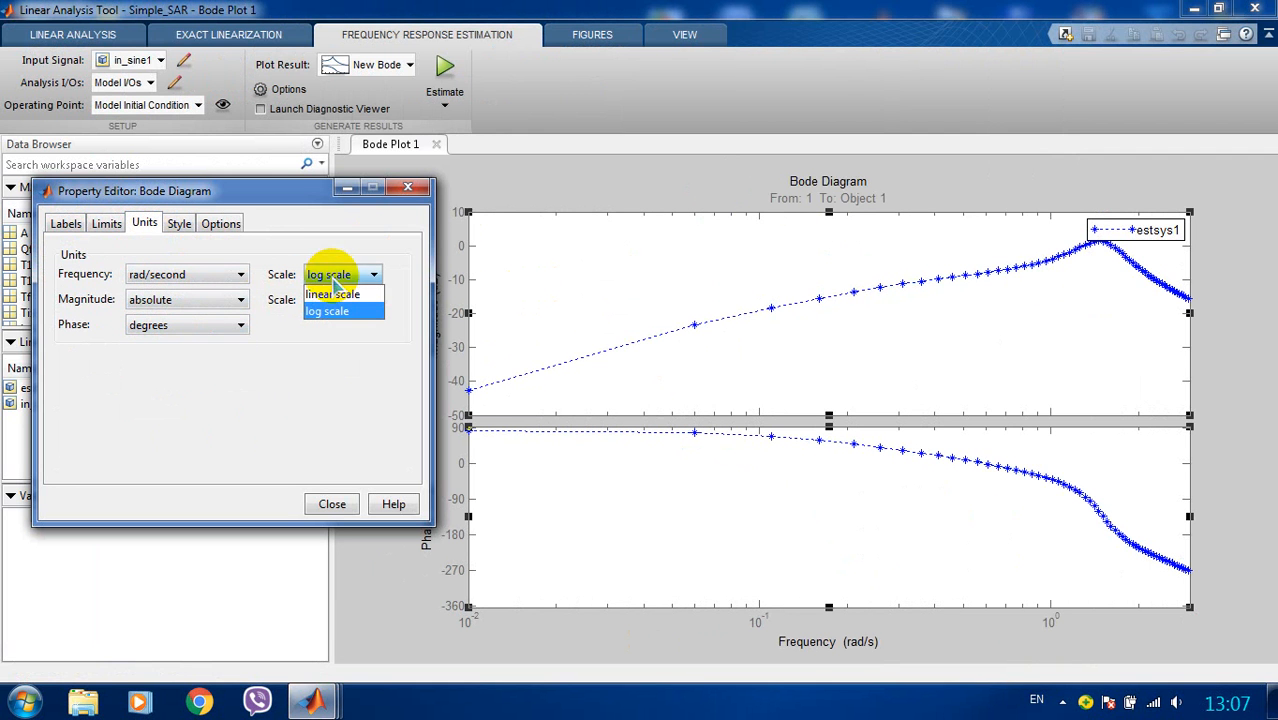
{"action": "left_click", "coordinate": [332, 292]}
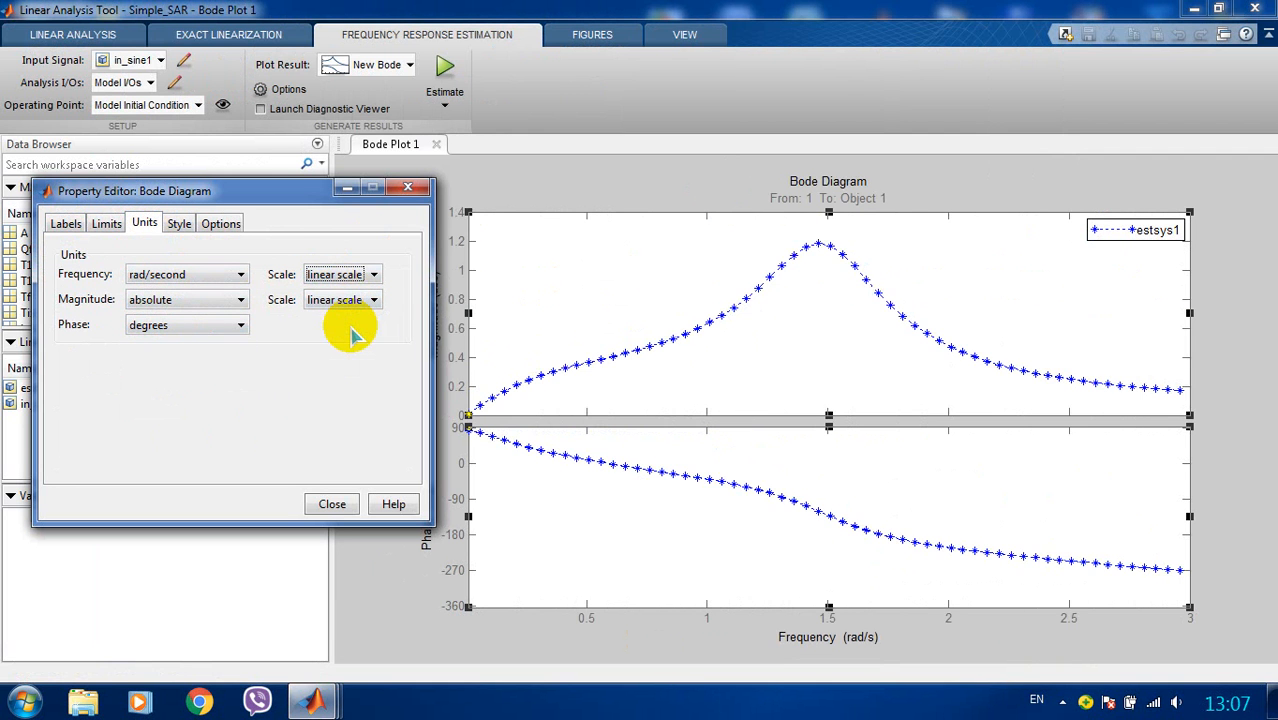
{"action": "left_click", "coordinate": [178, 224]}
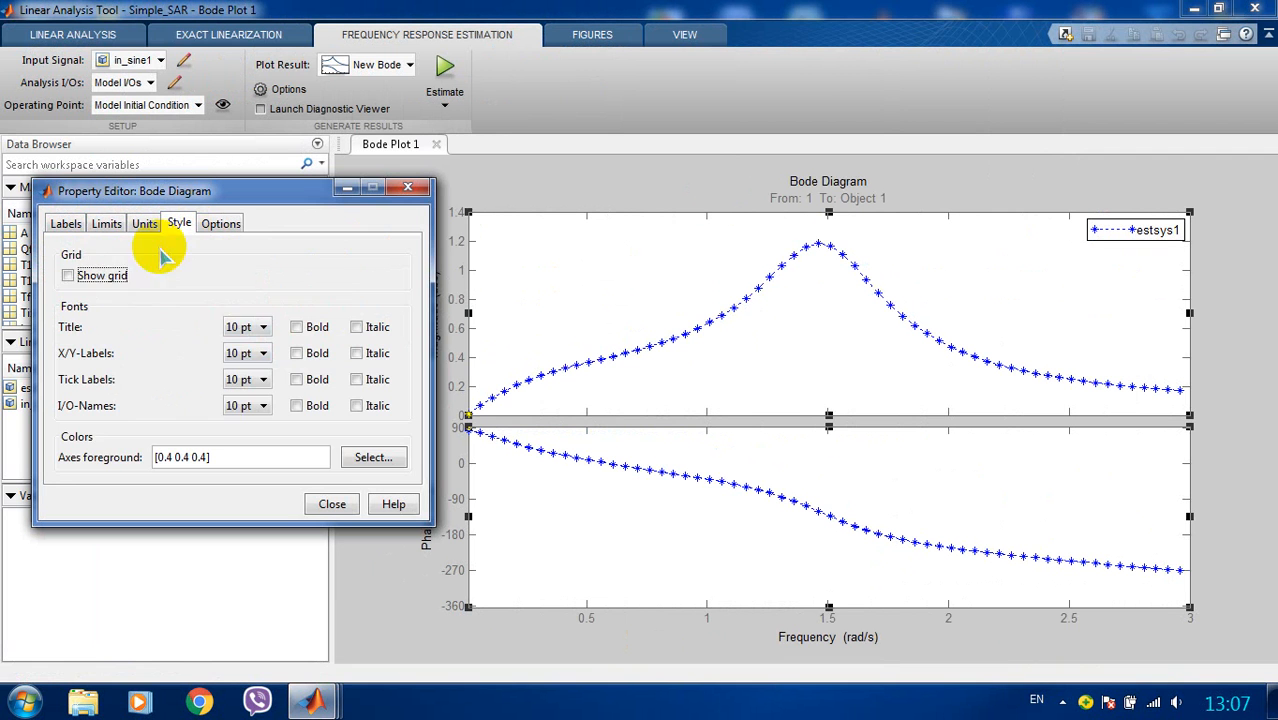
{"action": "left_click", "coordinate": [68, 276]}
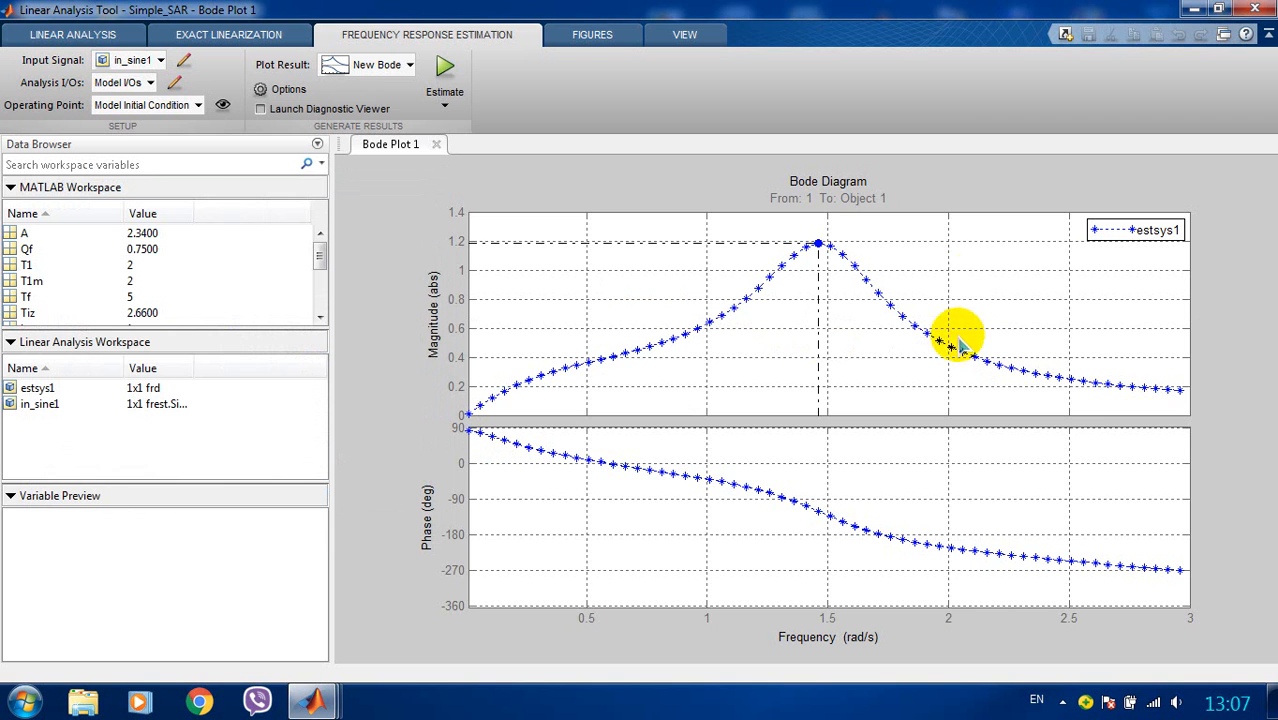
{"action": "mouse_move", "coordinate": [1022, 268]}
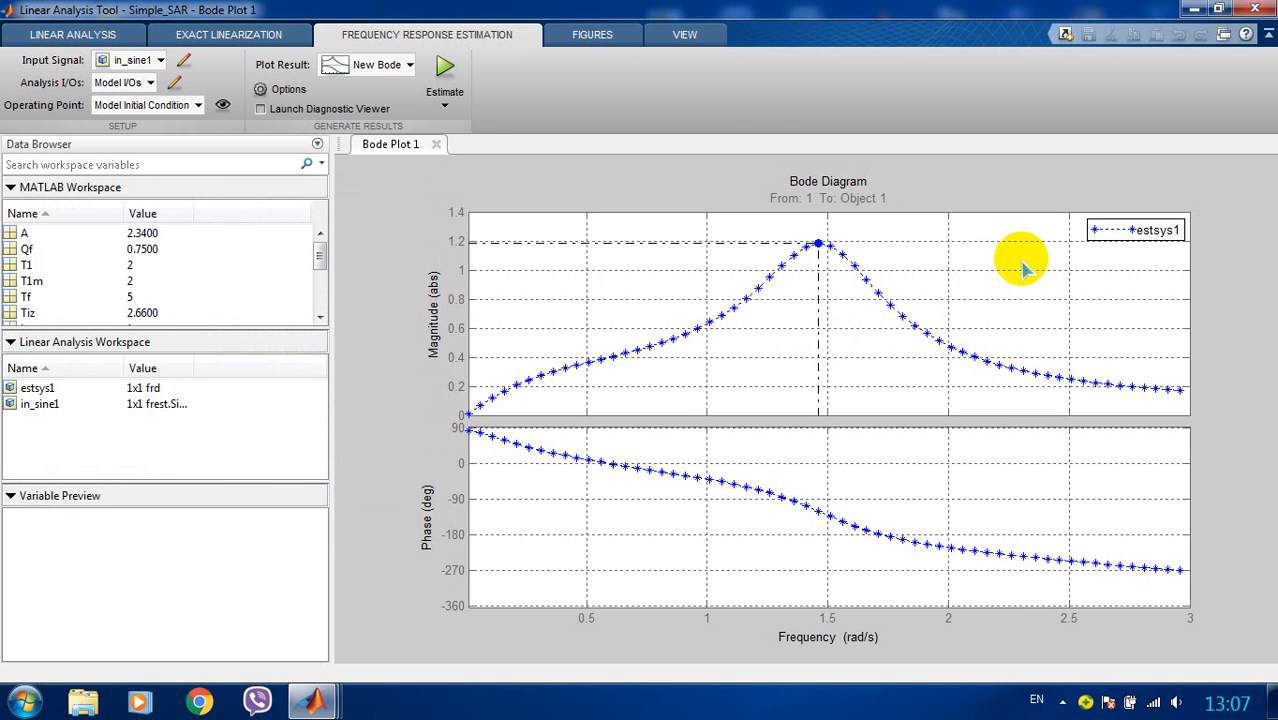
{"action": "mouse_move", "coordinate": [656, 610]}
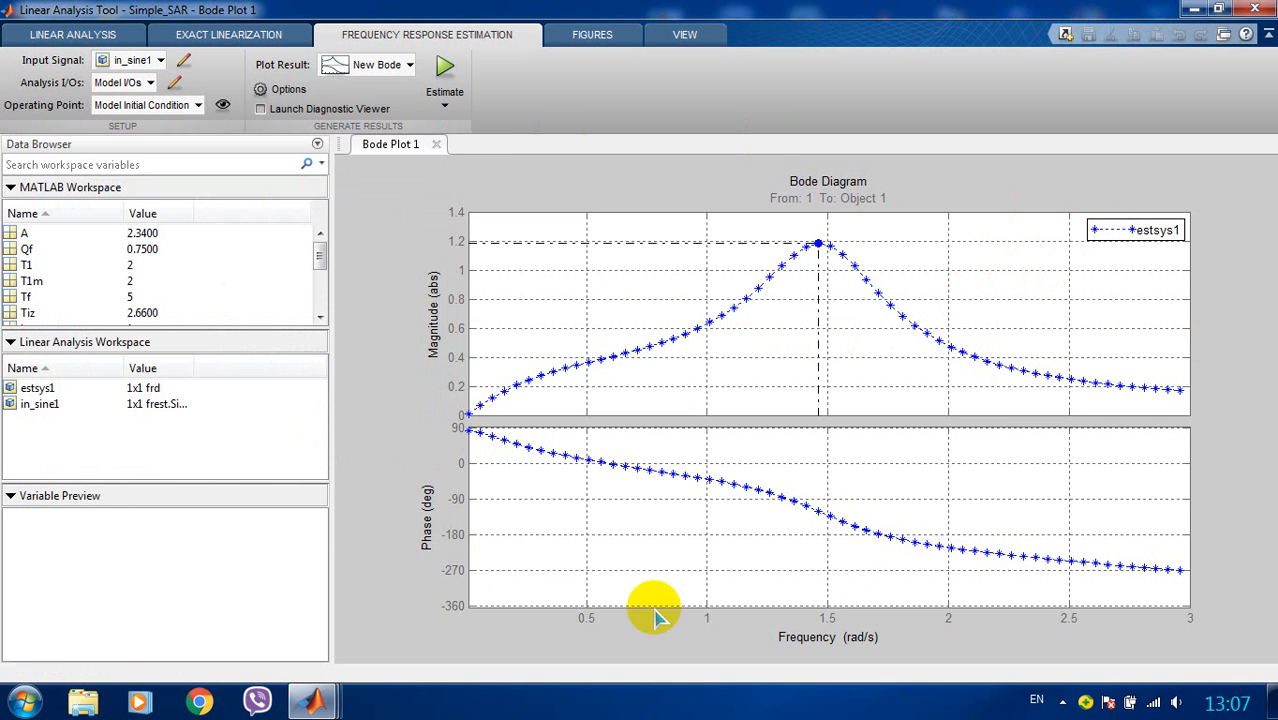
{"action": "mouse_move", "coordinate": [1264, 490]}
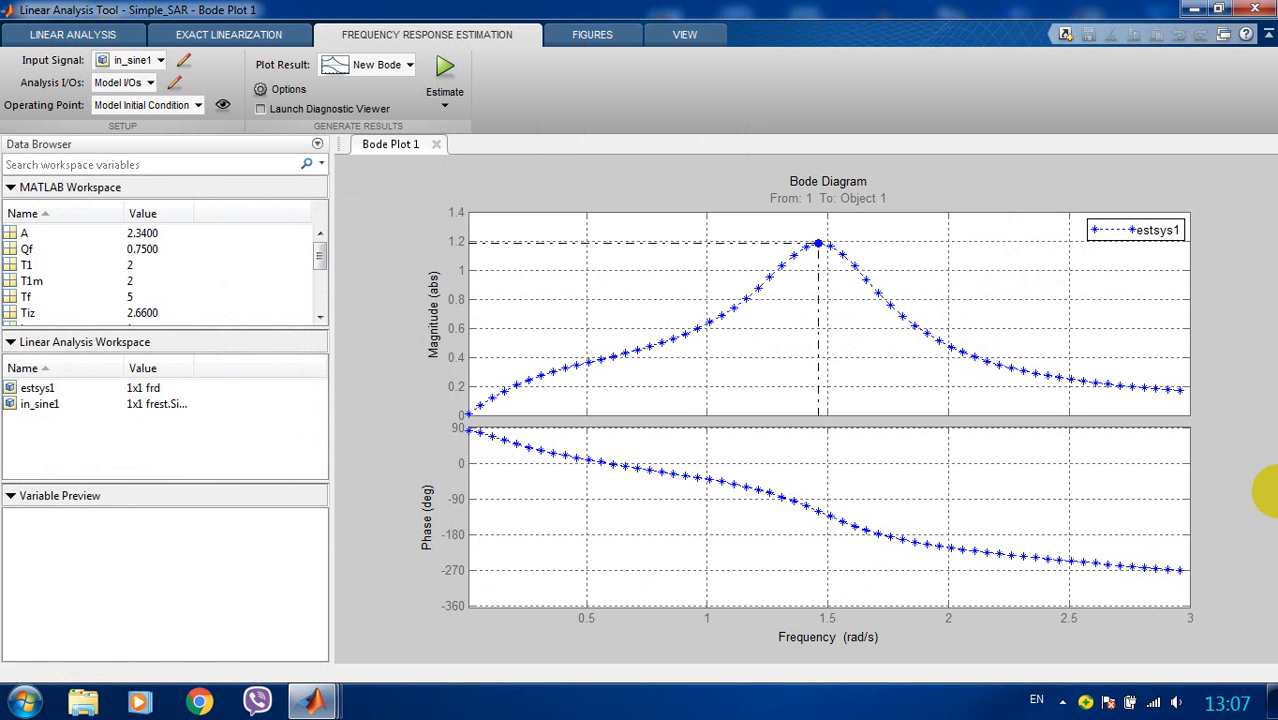